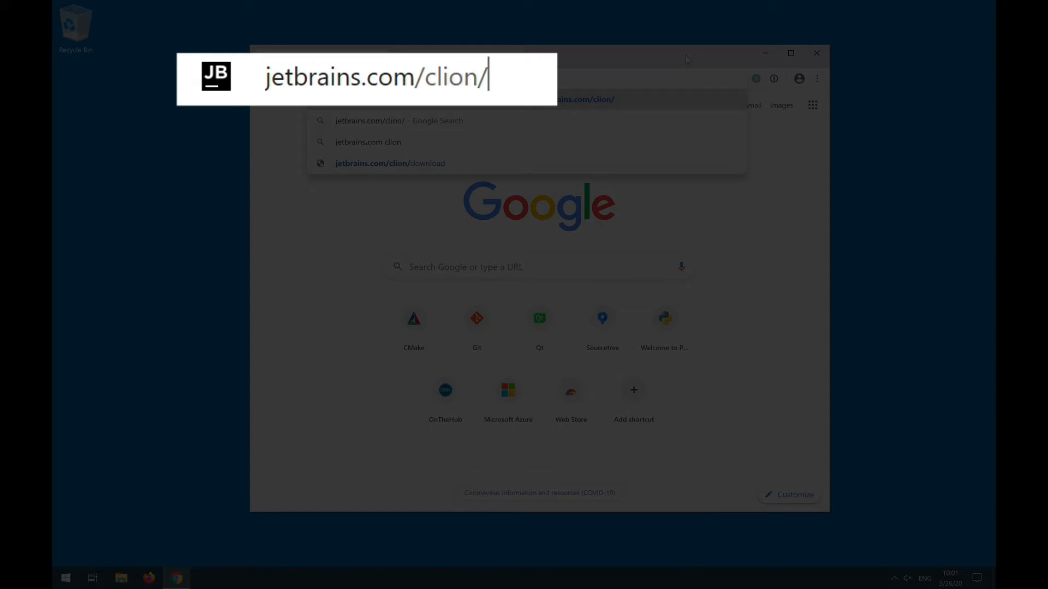
Load jetbrains.com/clion/ in Chrome.
key("Return")
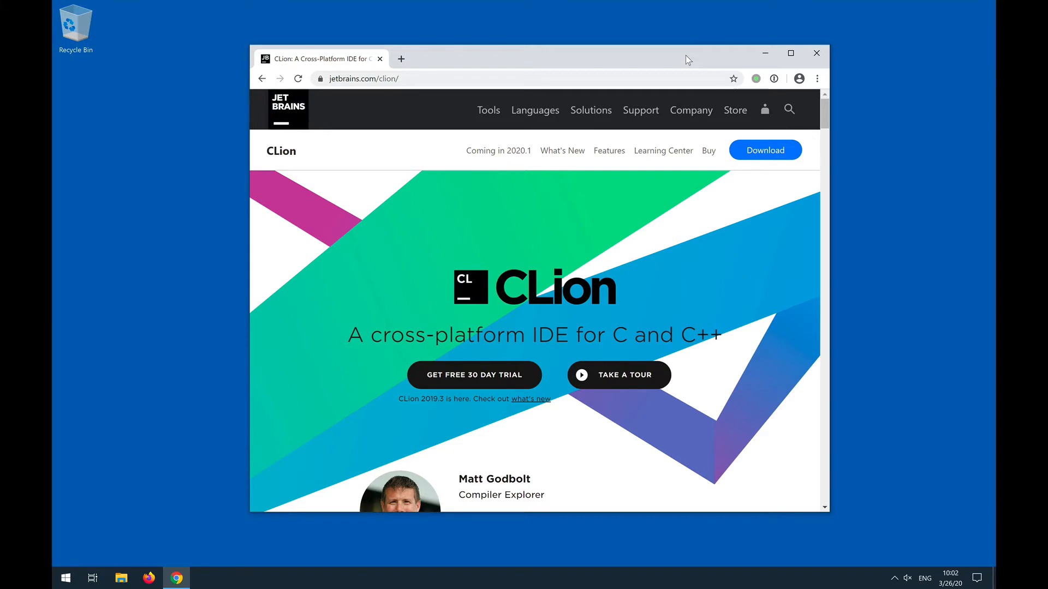
mouse_move(703, 65)
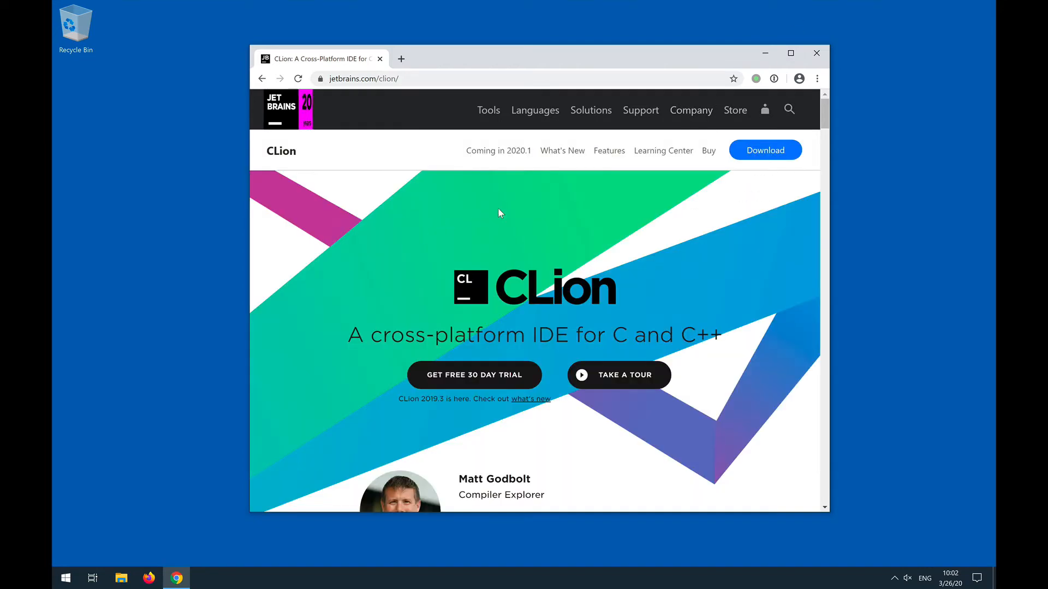
Download the CLion 2019.3.5 Windows .exe installer and launch it from the download bar.
left_click(764, 150)
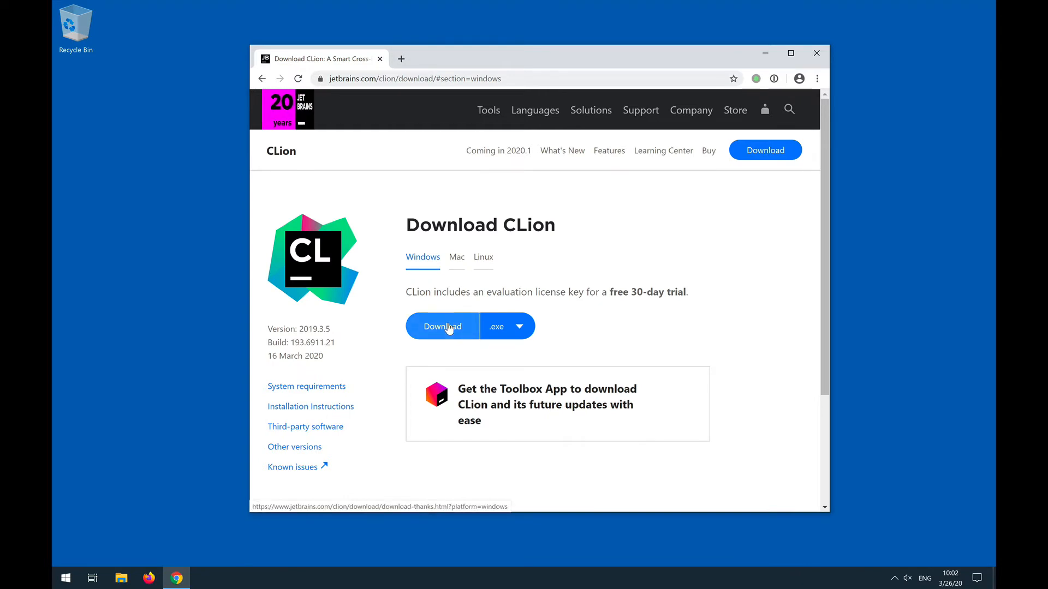
left_click(442, 326)
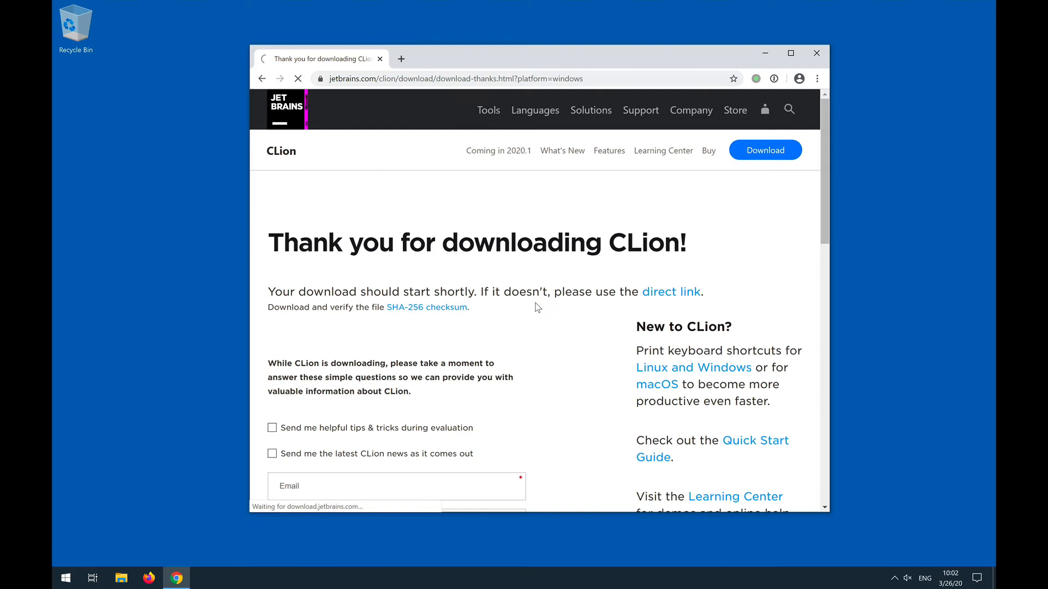
scroll("down", 3)
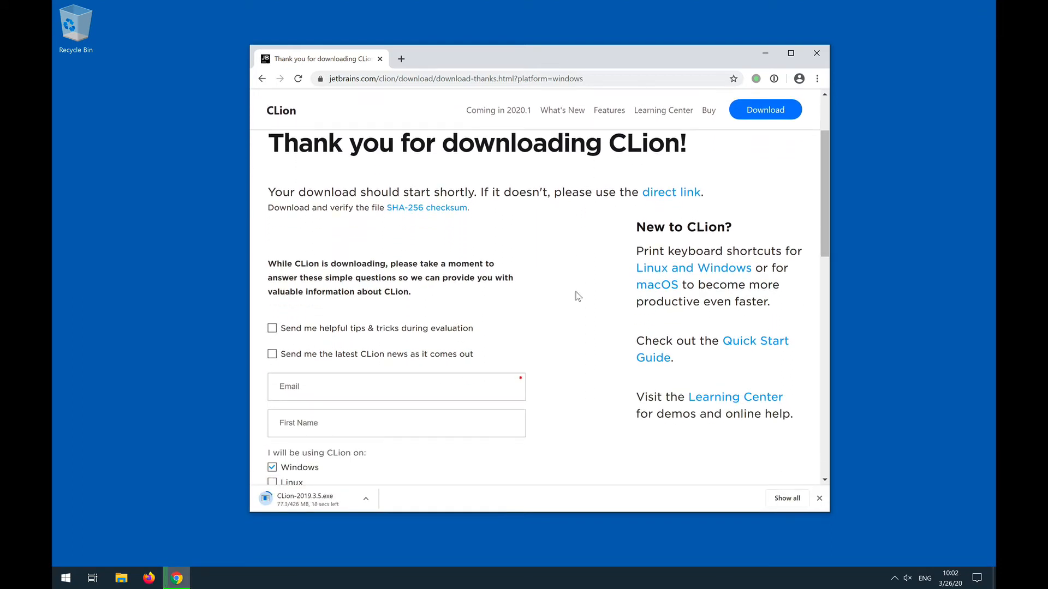
scroll("down", 3)
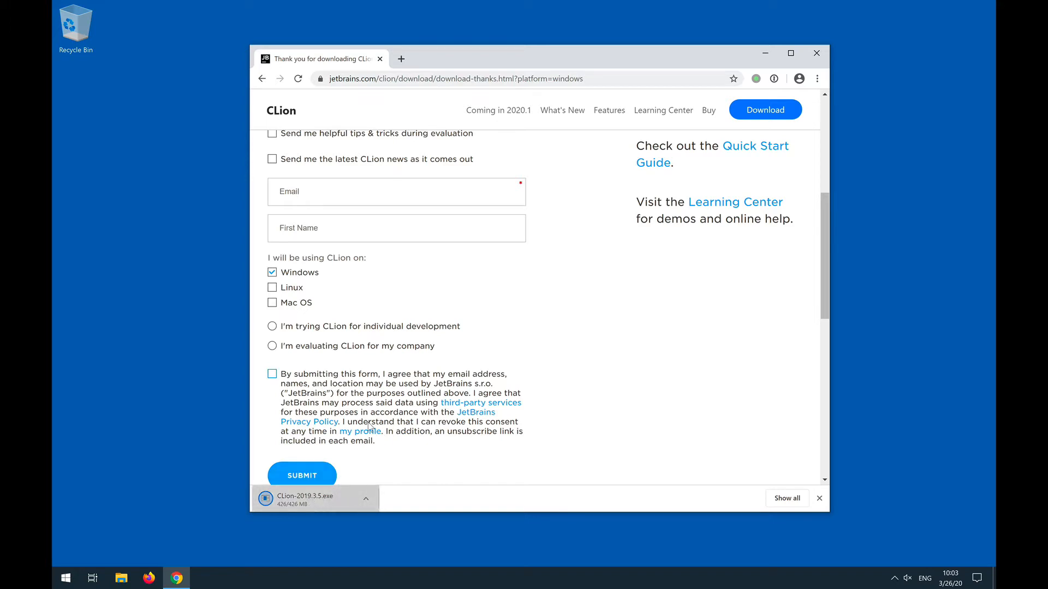
left_click(818, 498)
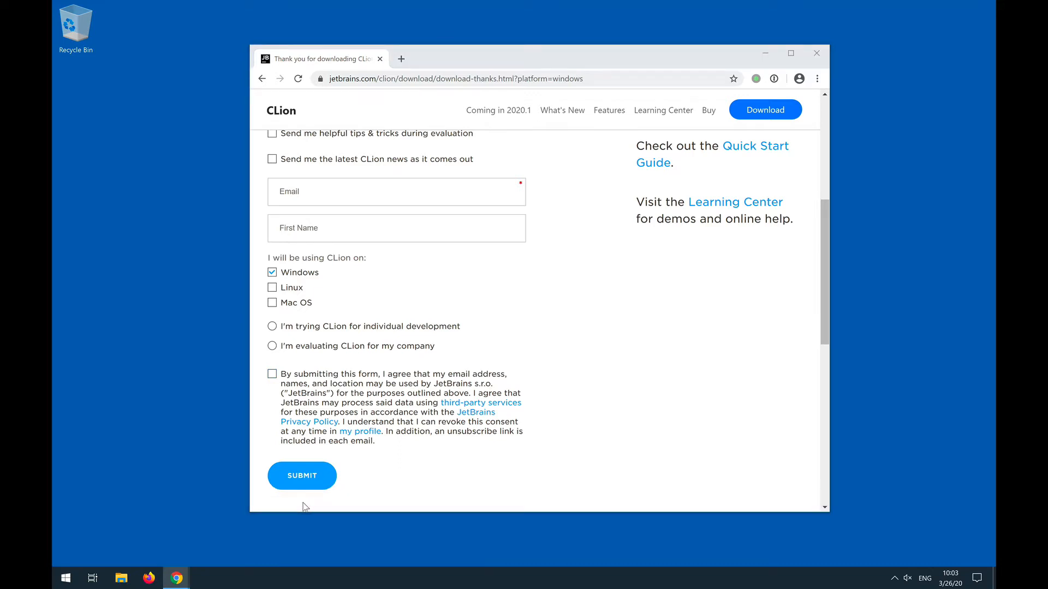
mouse_move(308, 491)
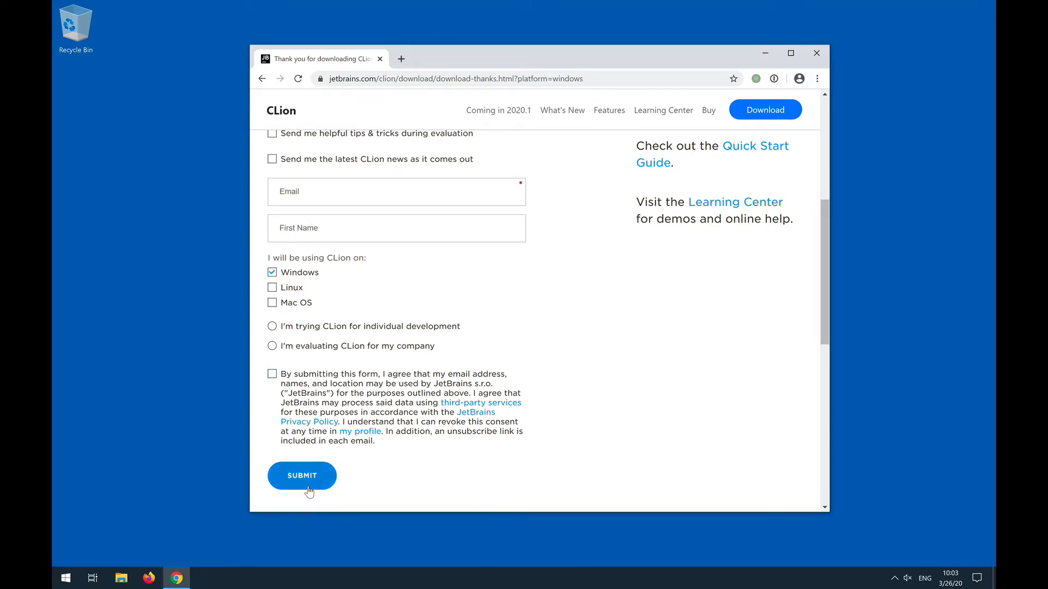
mouse_move(806, 75)
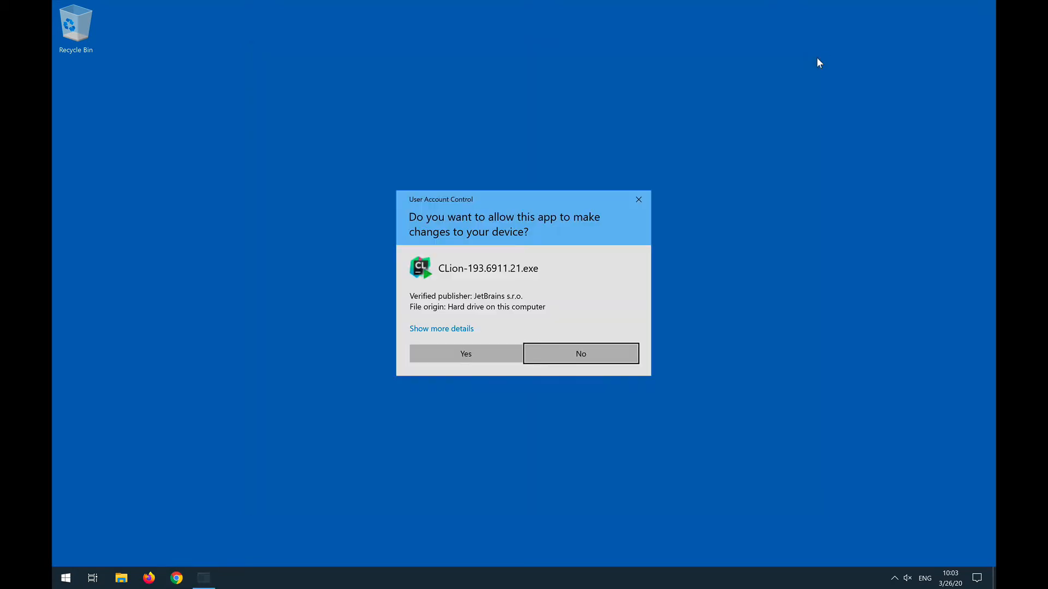
Allow the installer, then accept the default install folder with no extra installation options.
left_click(464, 354)
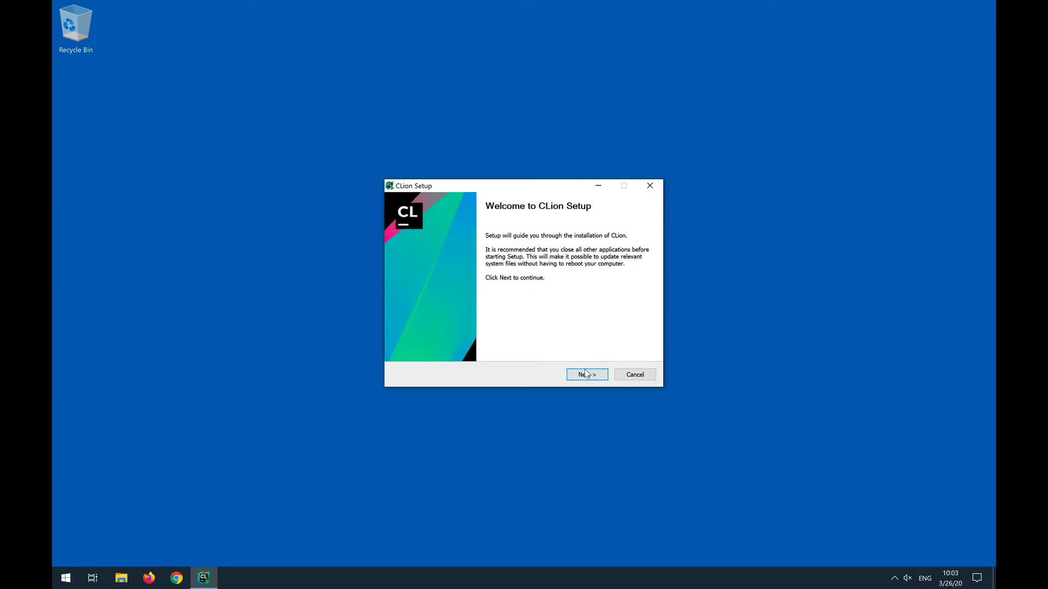
left_click(586, 374)
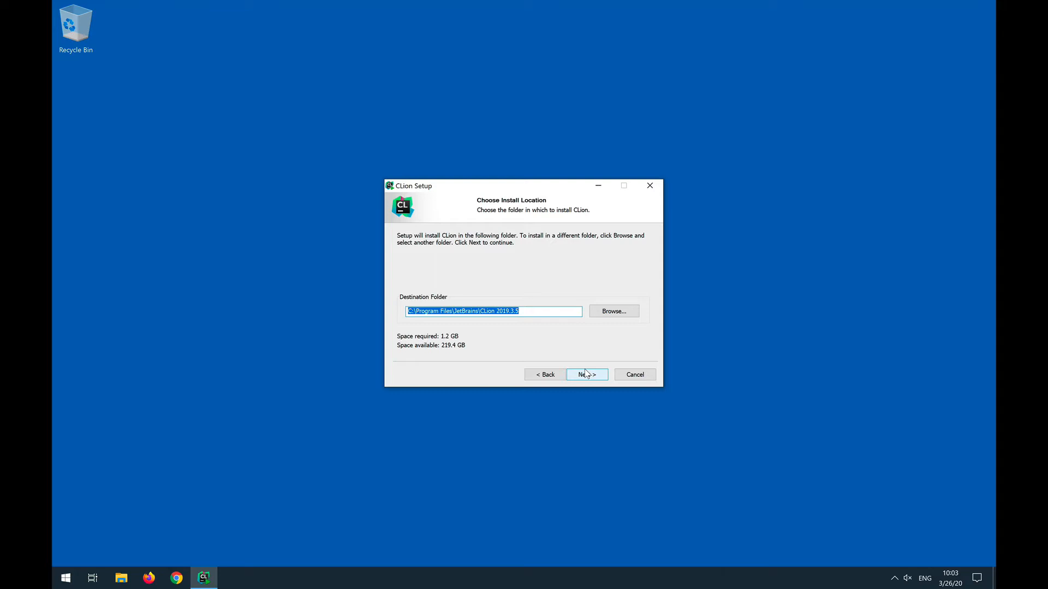
left_click(586, 374)
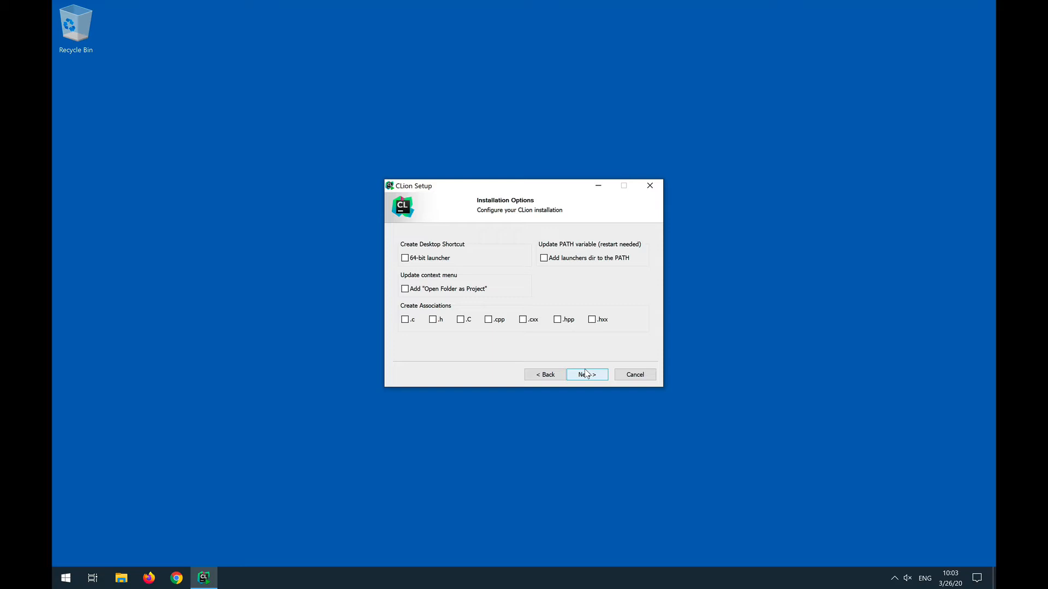
mouse_move(586, 322)
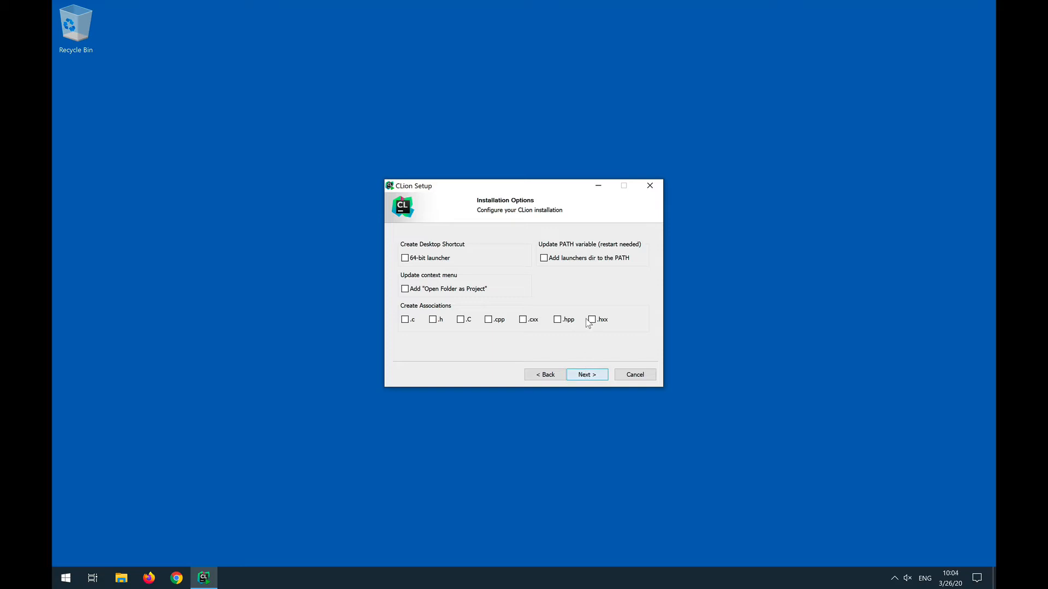
mouse_move(586, 375)
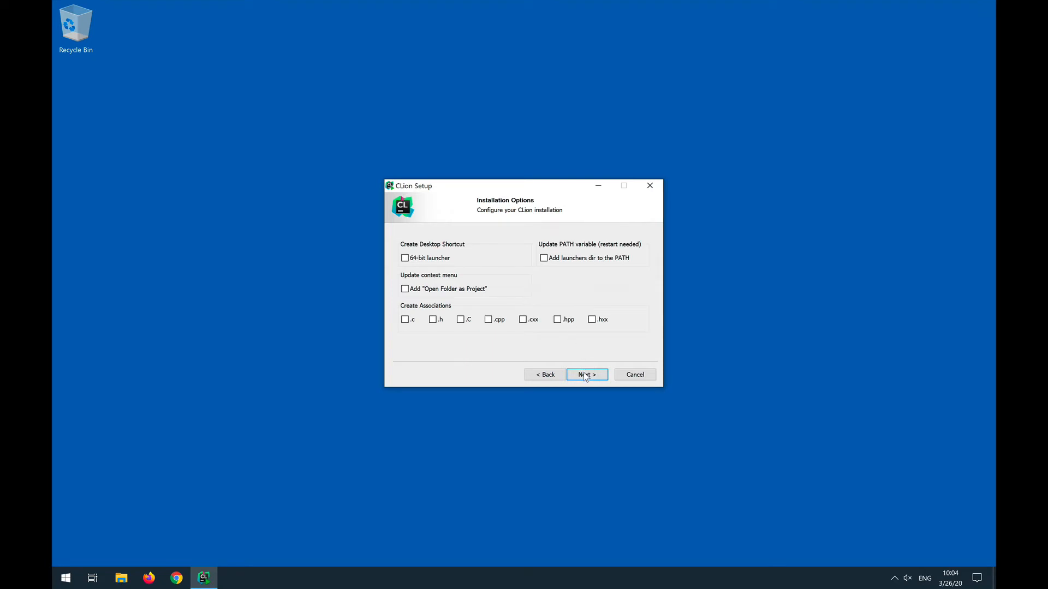
left_click(586, 375)
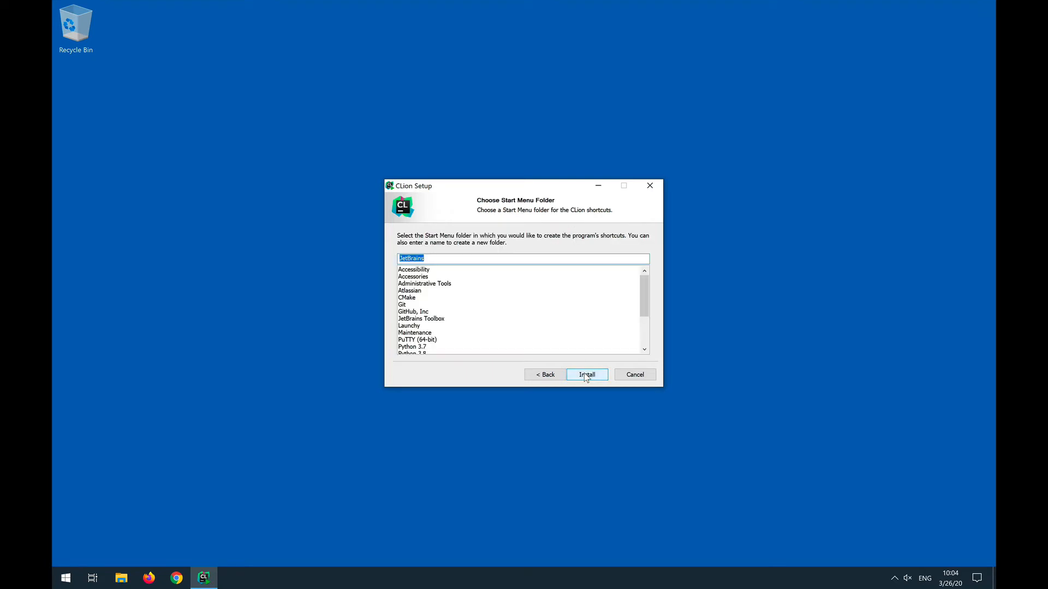
Install CLion, tick Run CLion, and finish setup.
left_click(586, 374)
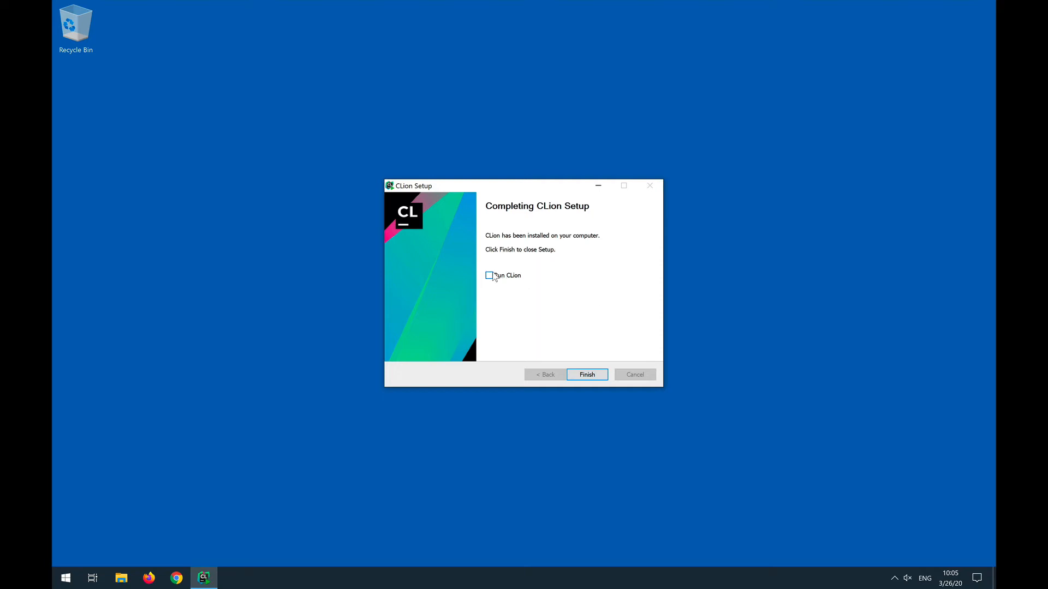
left_click(488, 275)
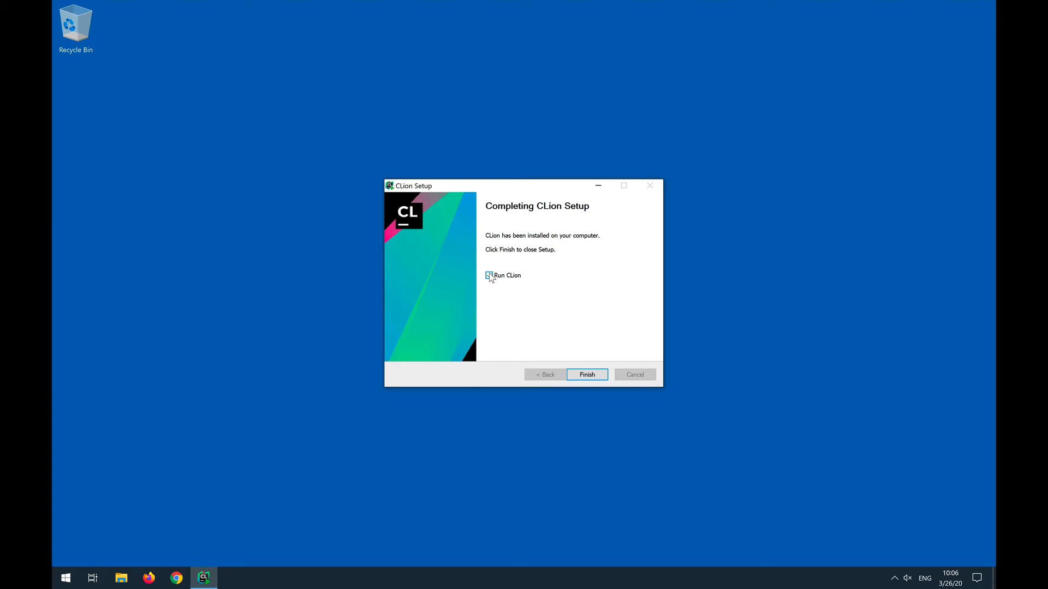
left_click(488, 275)
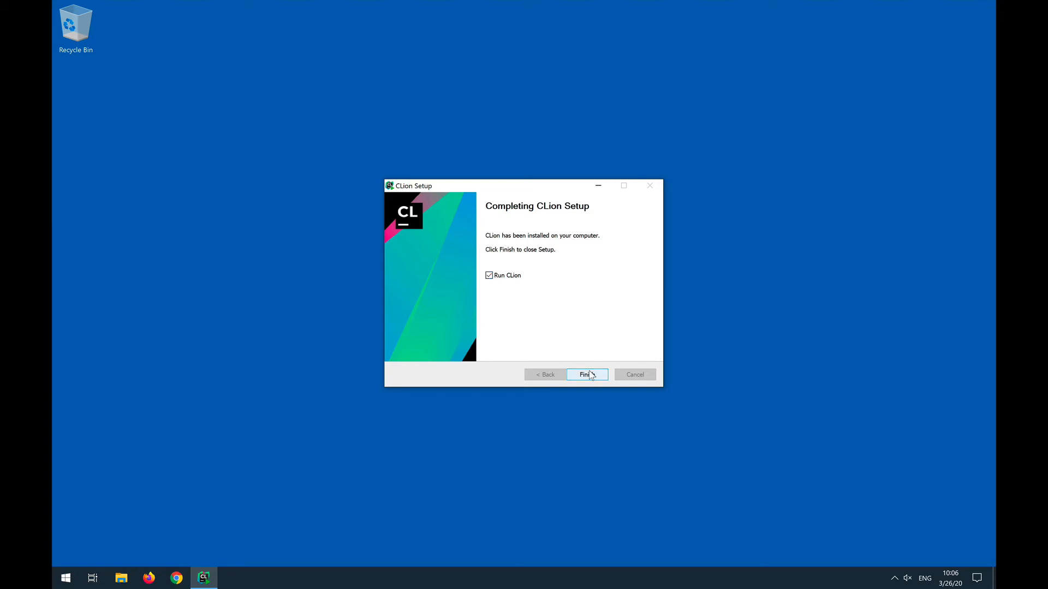
left_click(586, 374)
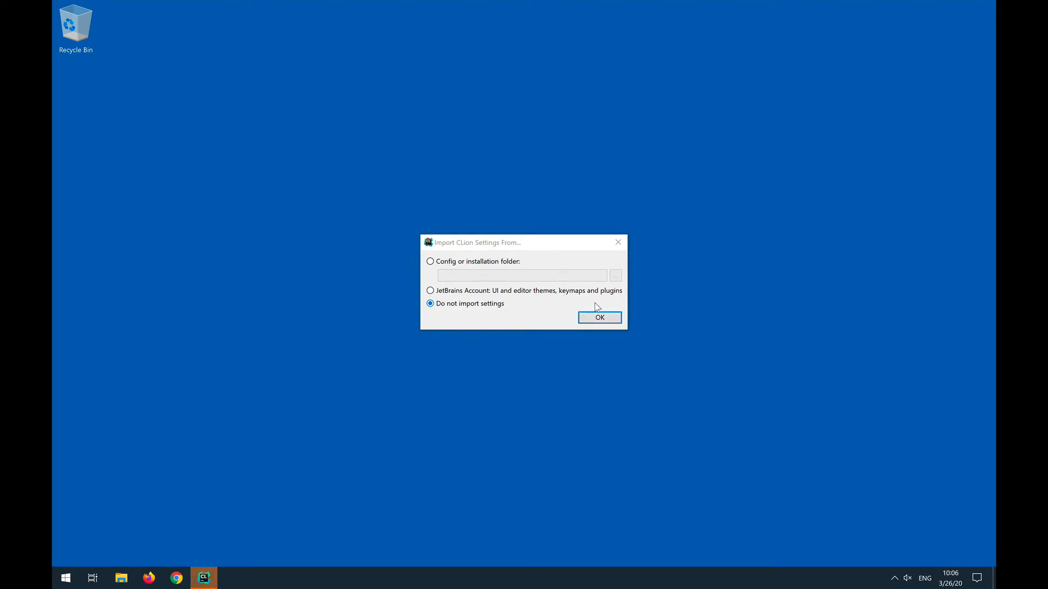
Skip settings import, decline usage statistics, and choose the Light theme.
left_click(598, 318)
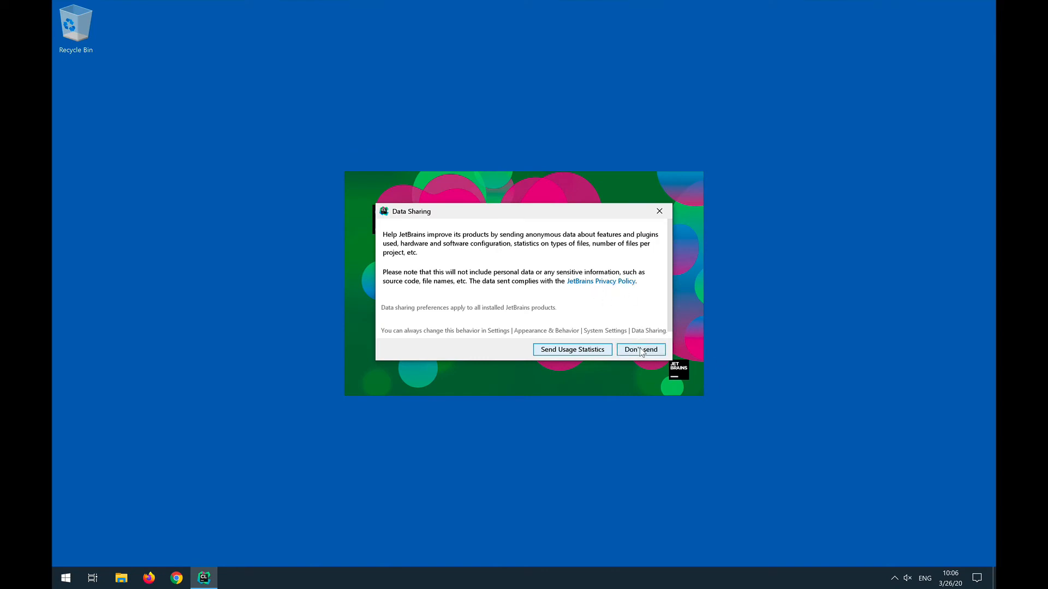
left_click(639, 349)
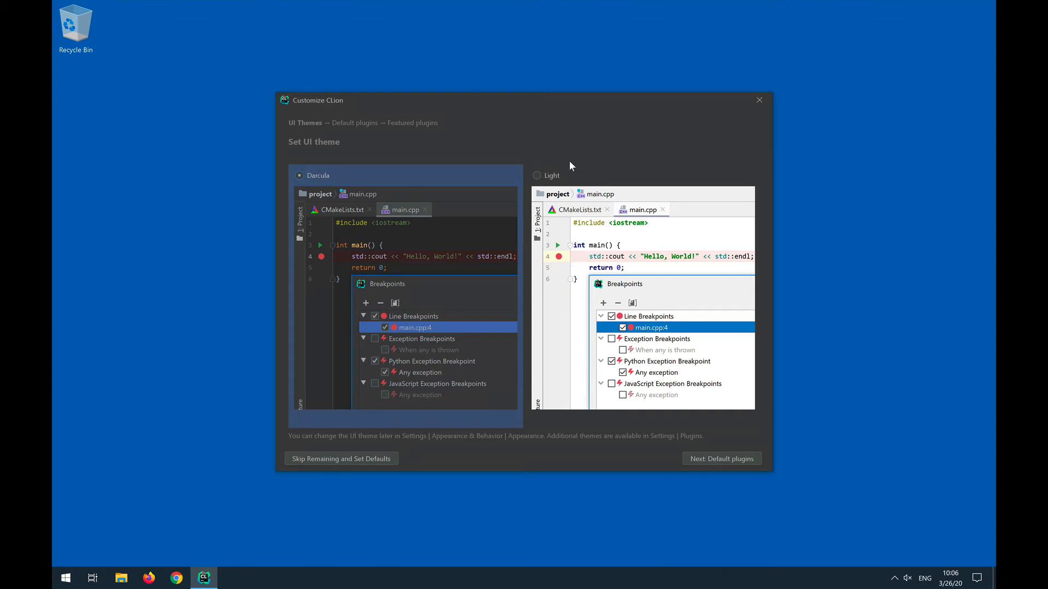
mouse_move(537, 176)
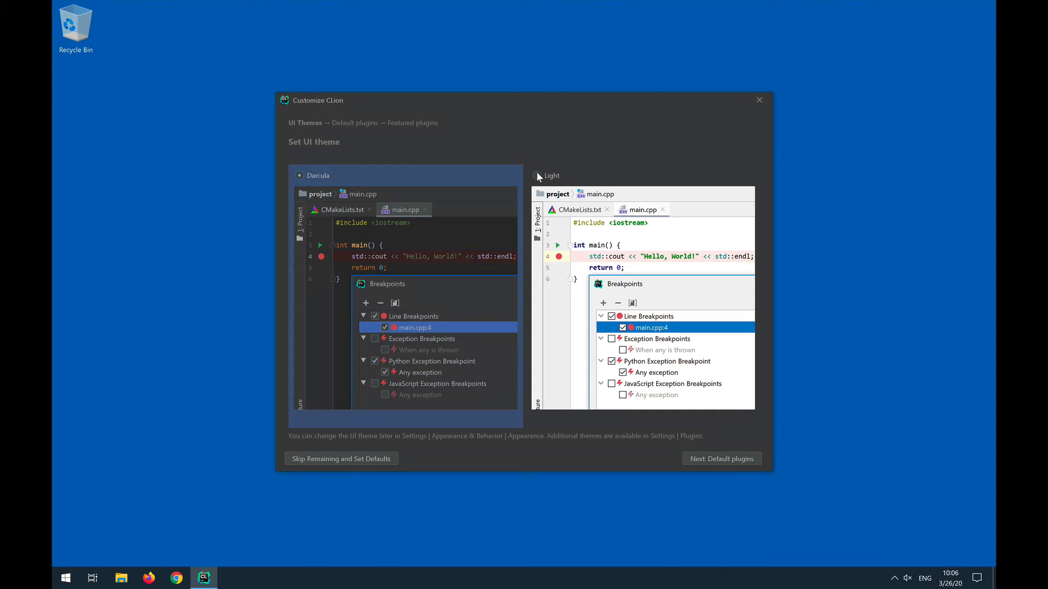
left_click(536, 175)
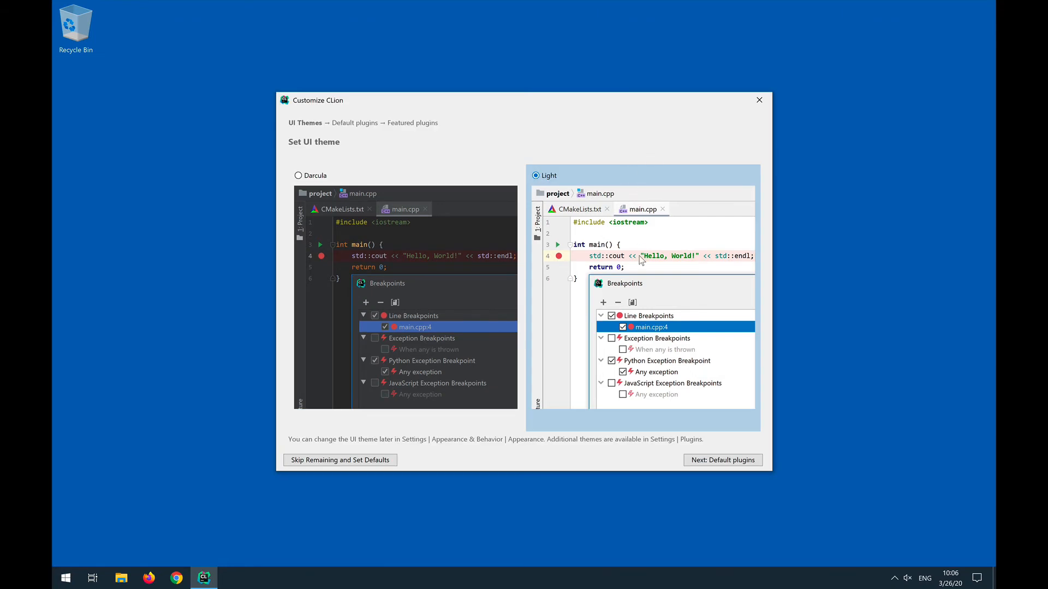
mouse_move(685, 351)
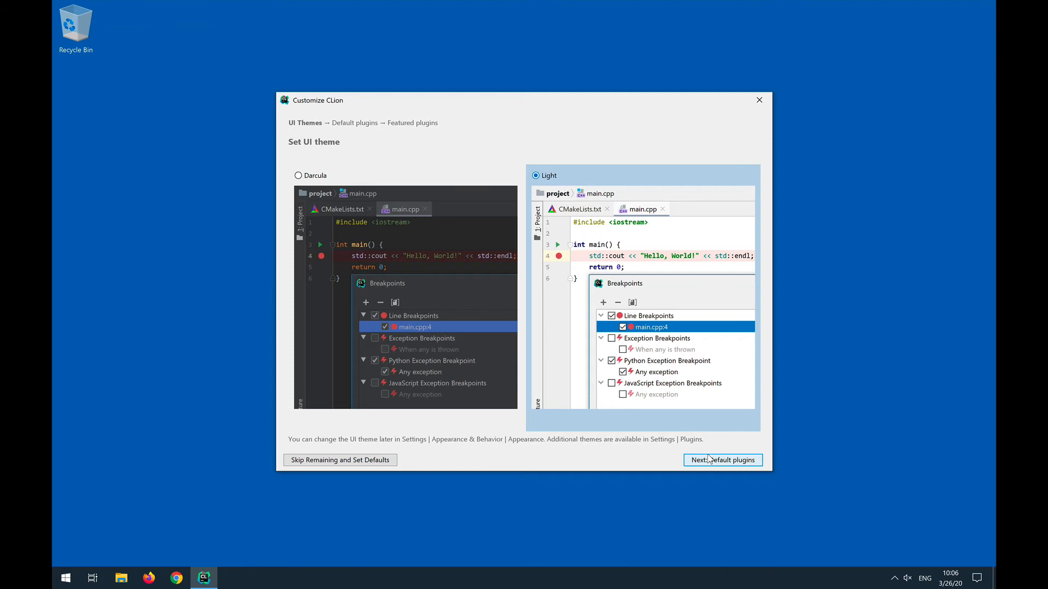
left_click(721, 460)
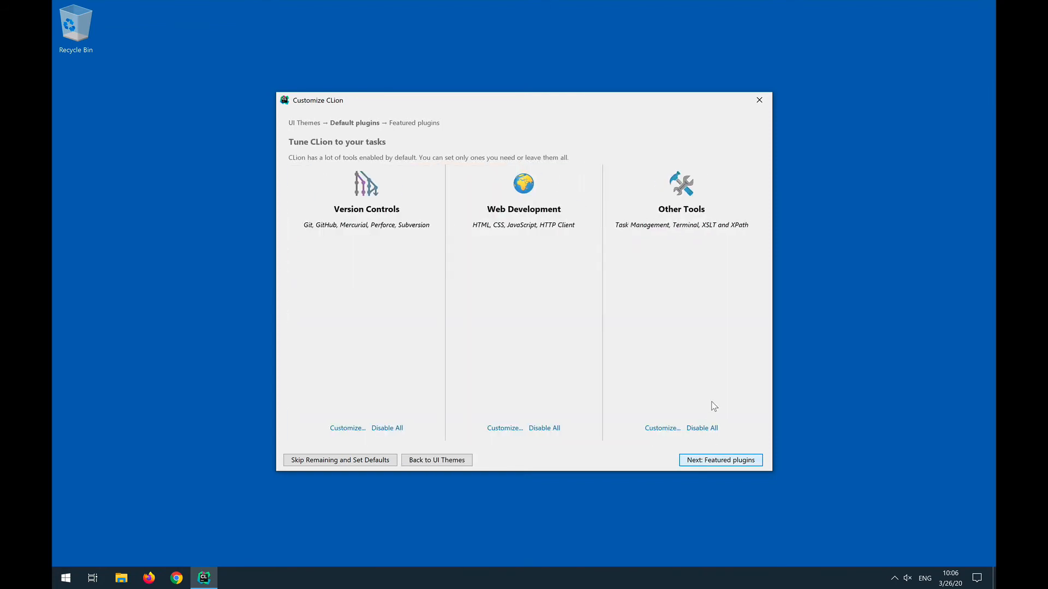
mouse_move(427, 306)
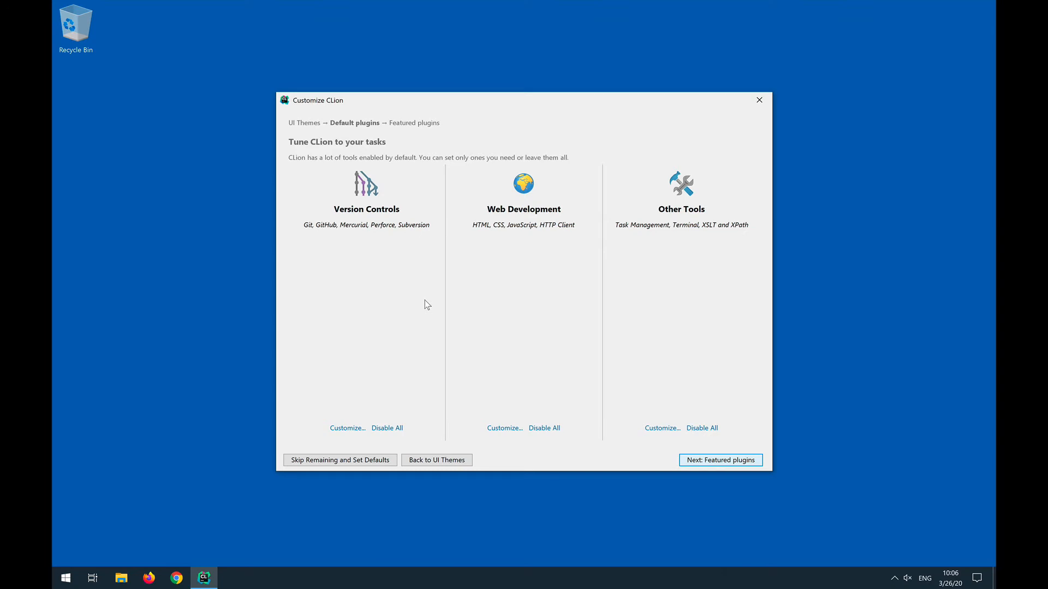
mouse_move(359, 211)
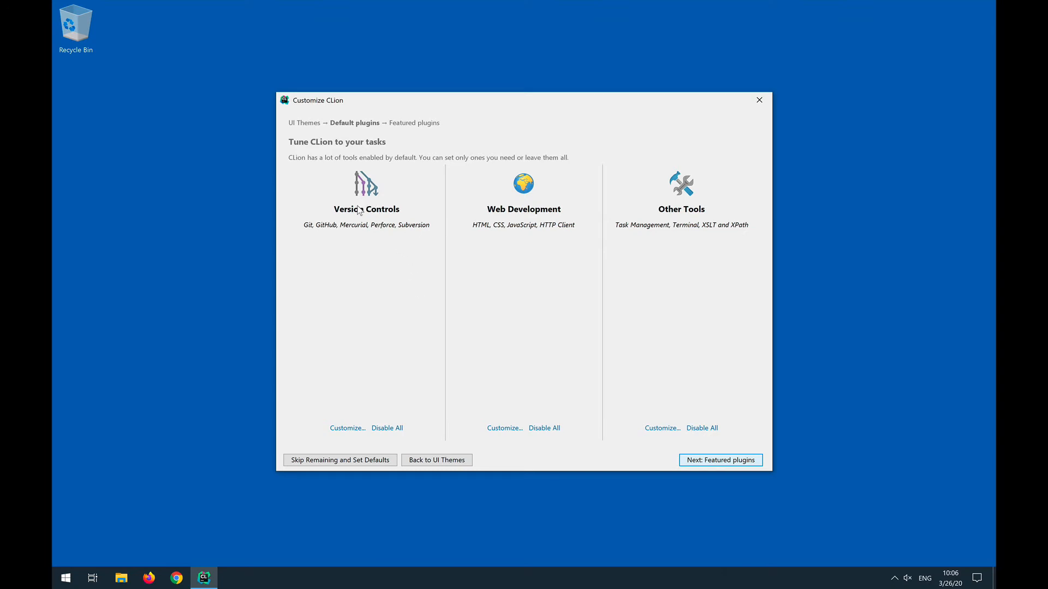
mouse_move(514, 312)
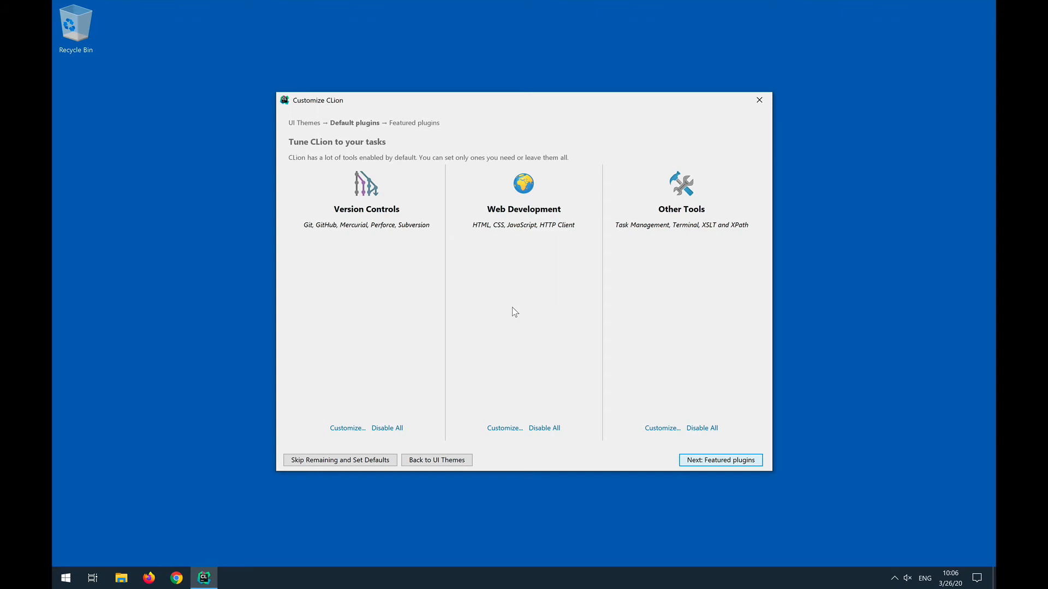
mouse_move(609, 260)
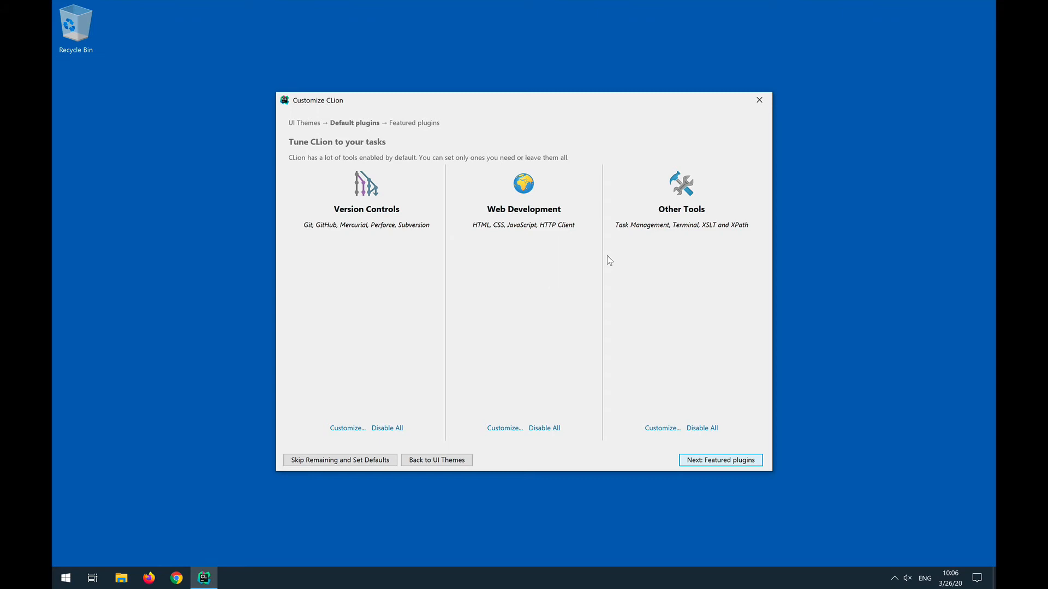
mouse_move(693, 280)
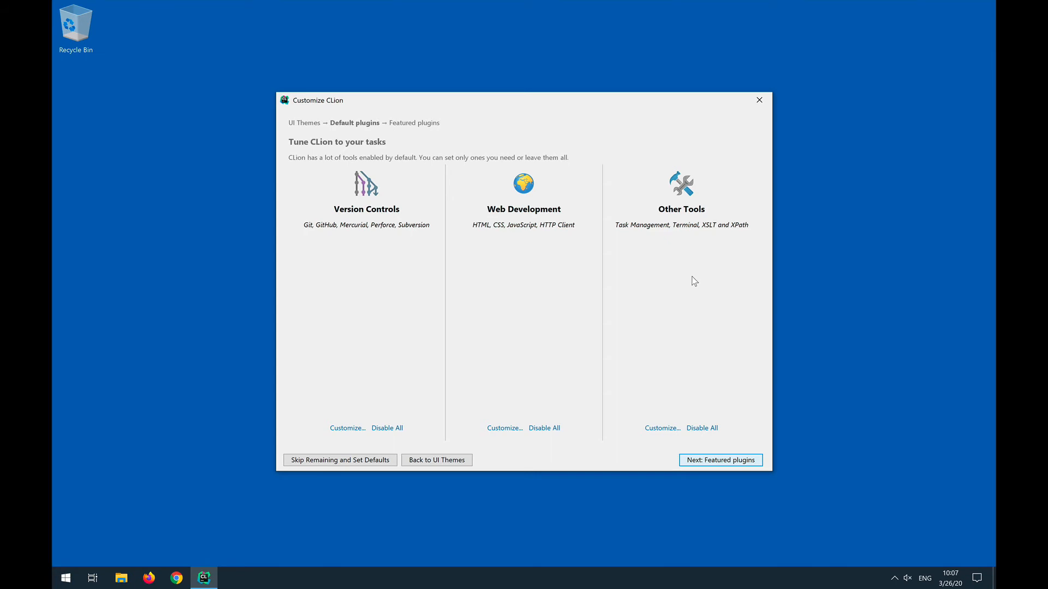
mouse_move(705, 327)
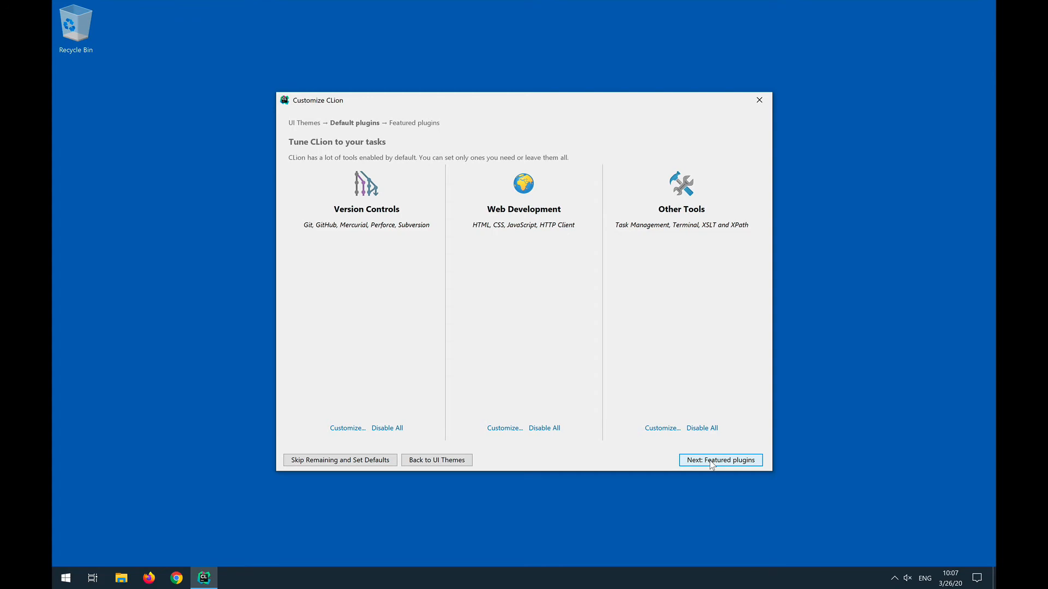
Keep default plugins, add no featured plugins, and start using CLion.
left_click(719, 459)
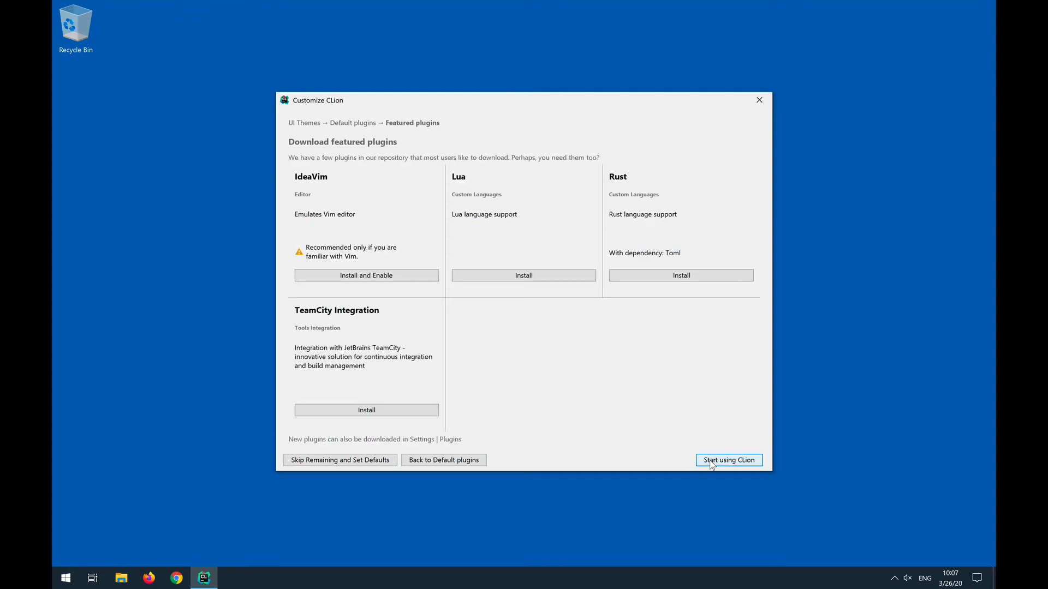
mouse_move(709, 443)
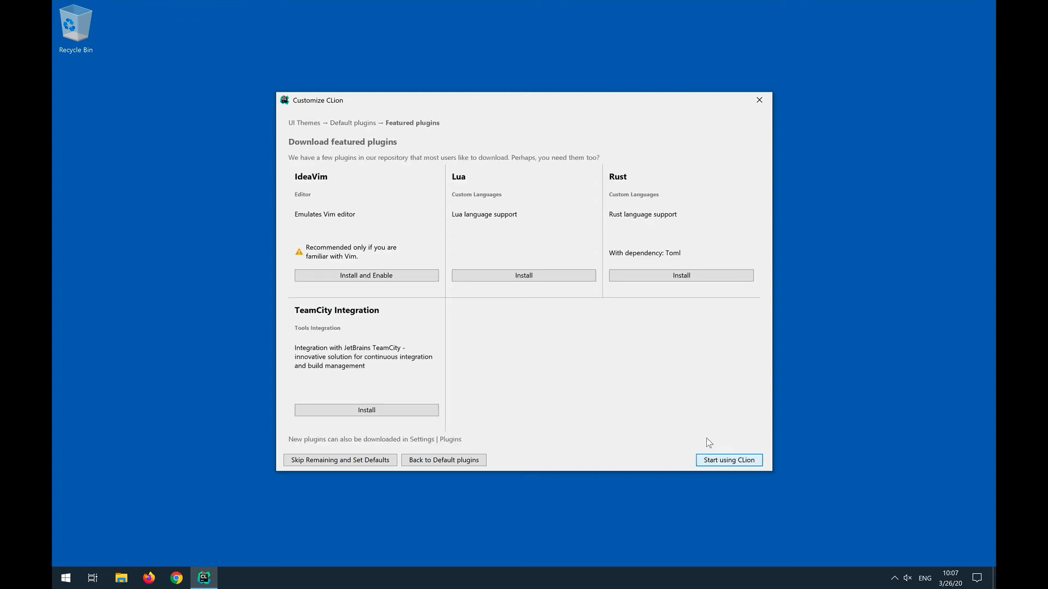
mouse_move(671, 401)
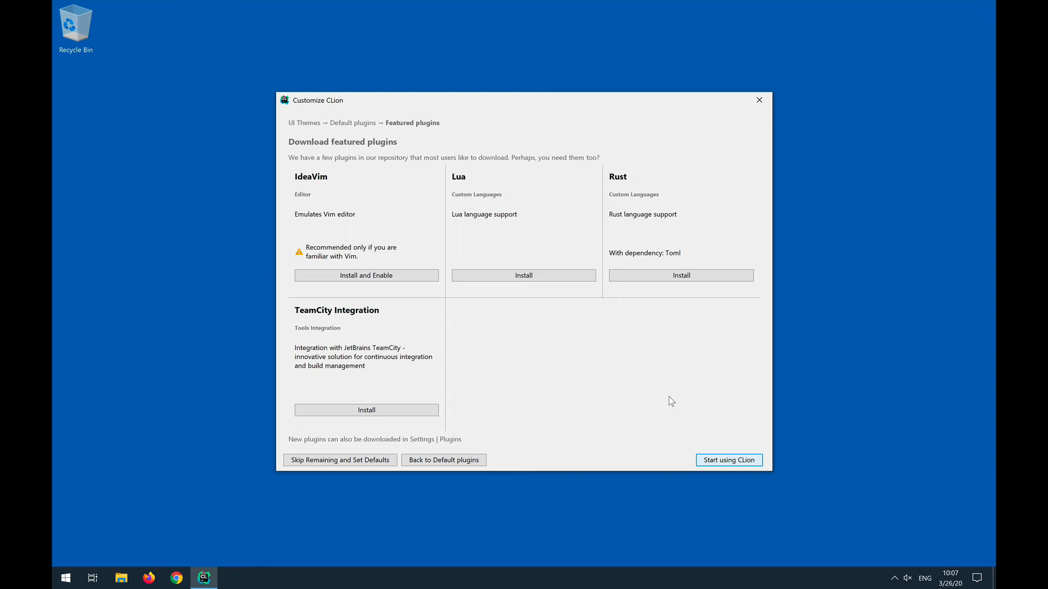
left_click(728, 460)
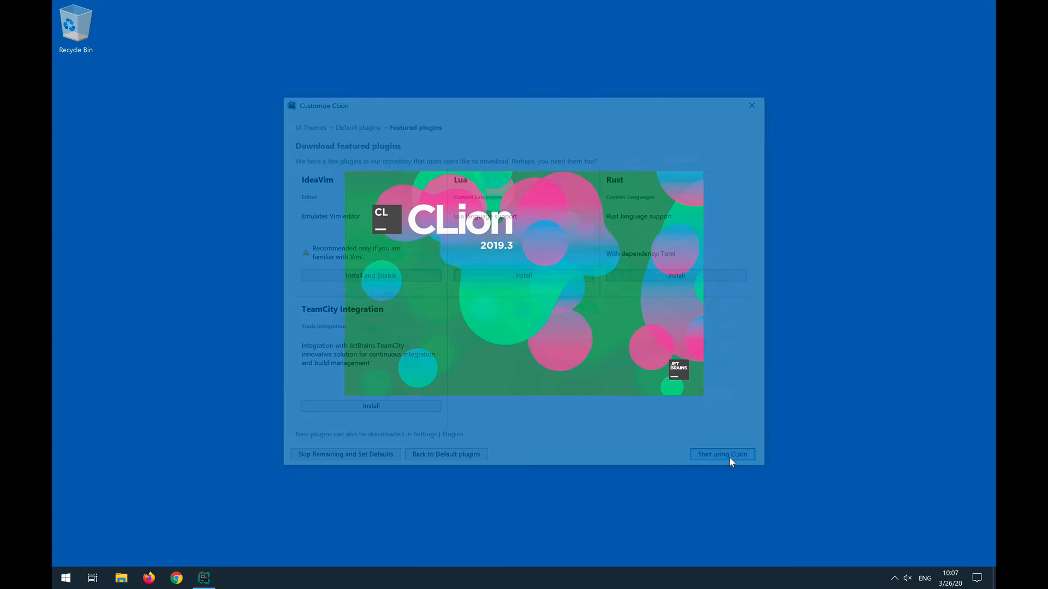
Let the splash screen load until Configure Toolchains shows no toolchains.
left_click(721, 455)
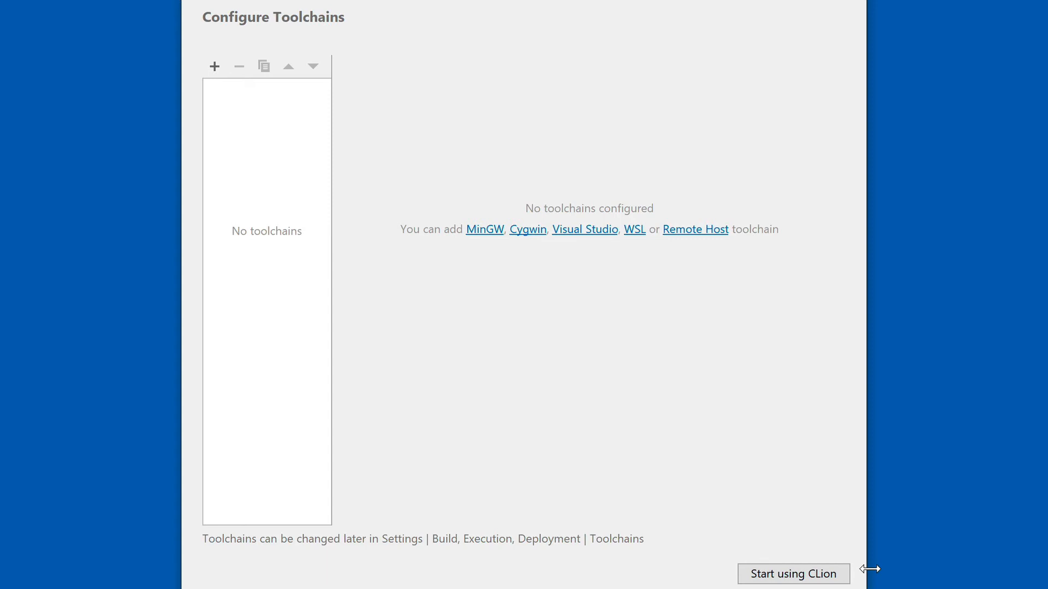
mouse_move(639, 384)
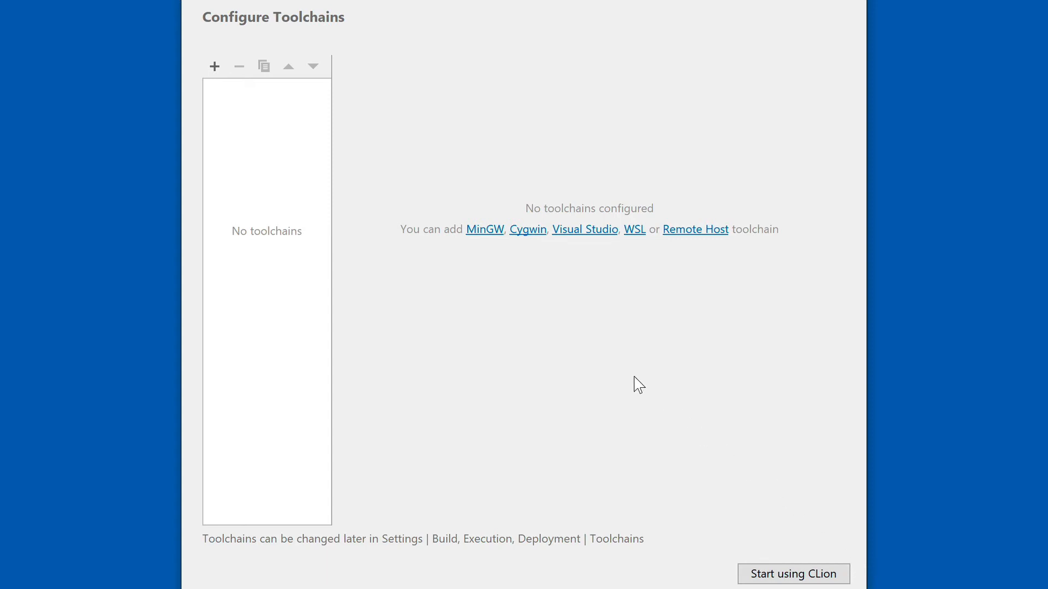
mouse_move(509, 304)
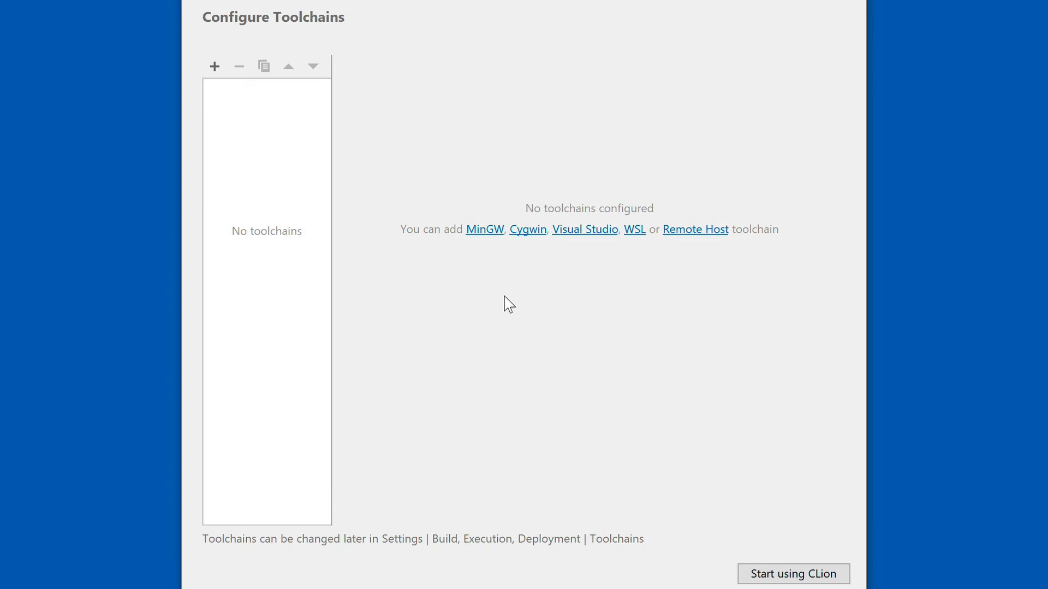
mouse_move(515, 278)
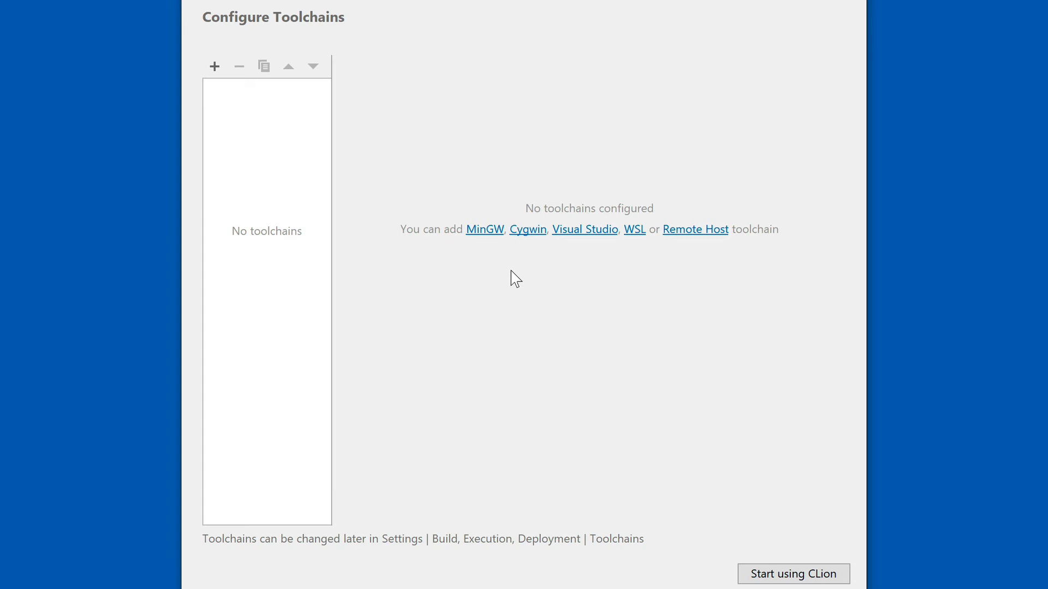
mouse_move(503, 280)
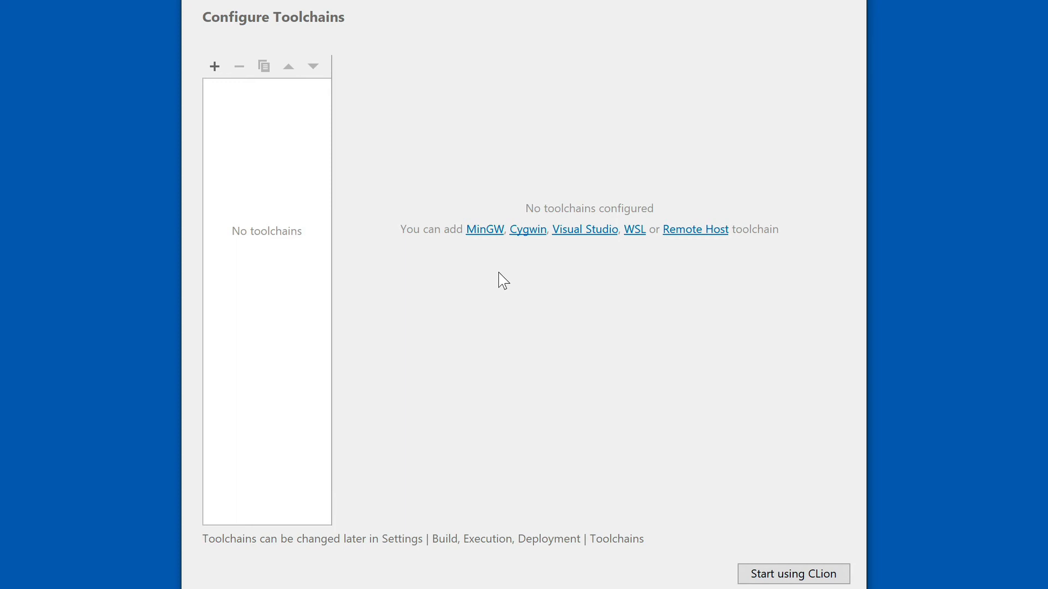
mouse_move(484, 229)
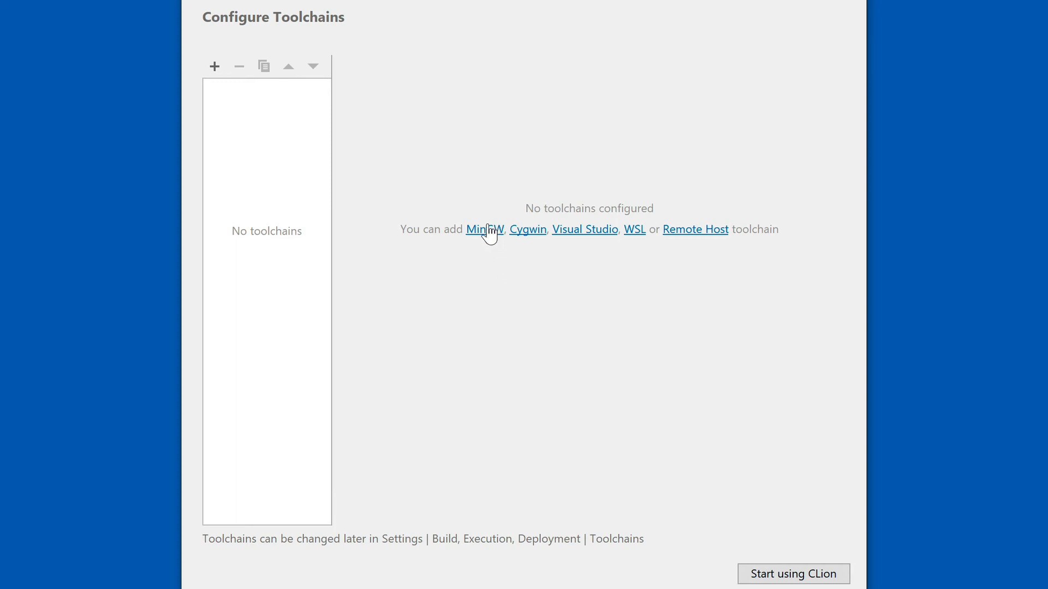
Add a MinGW toolchain entry with bundled CMake and GDB.
left_click(484, 229)
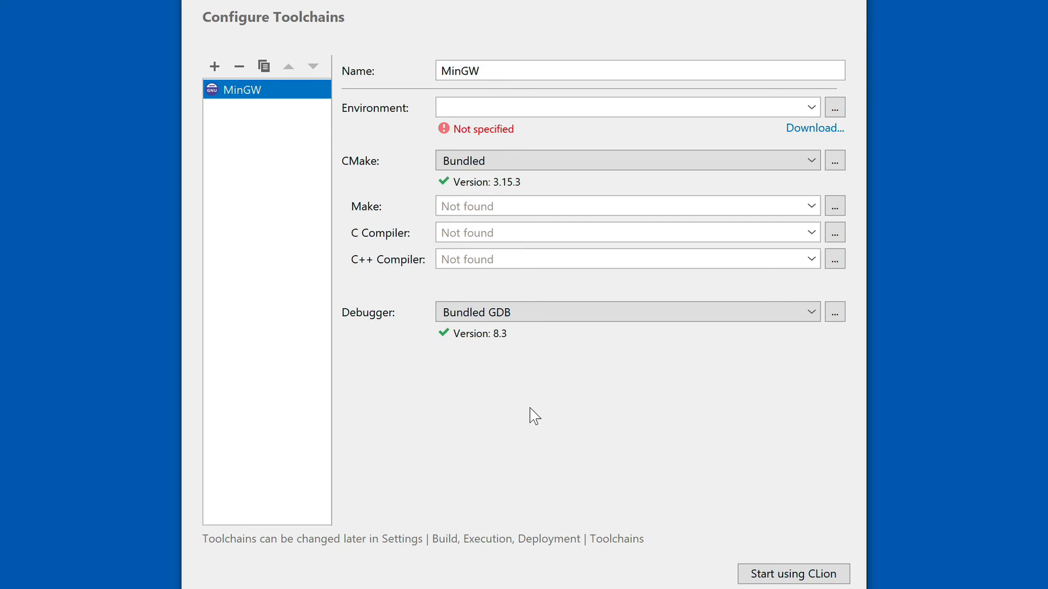
mouse_move(834, 107)
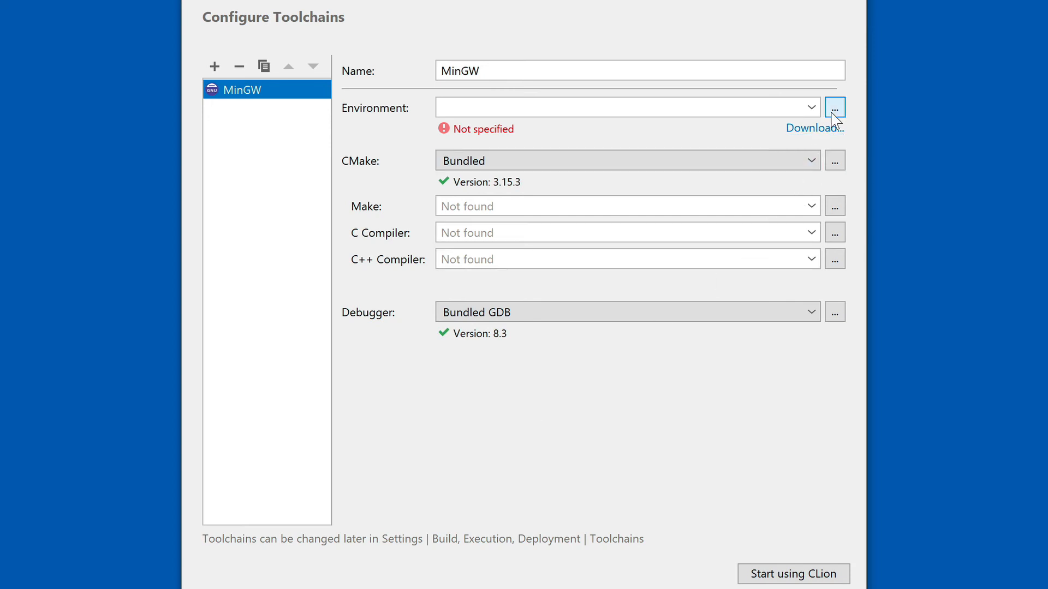
mouse_move(758, 136)
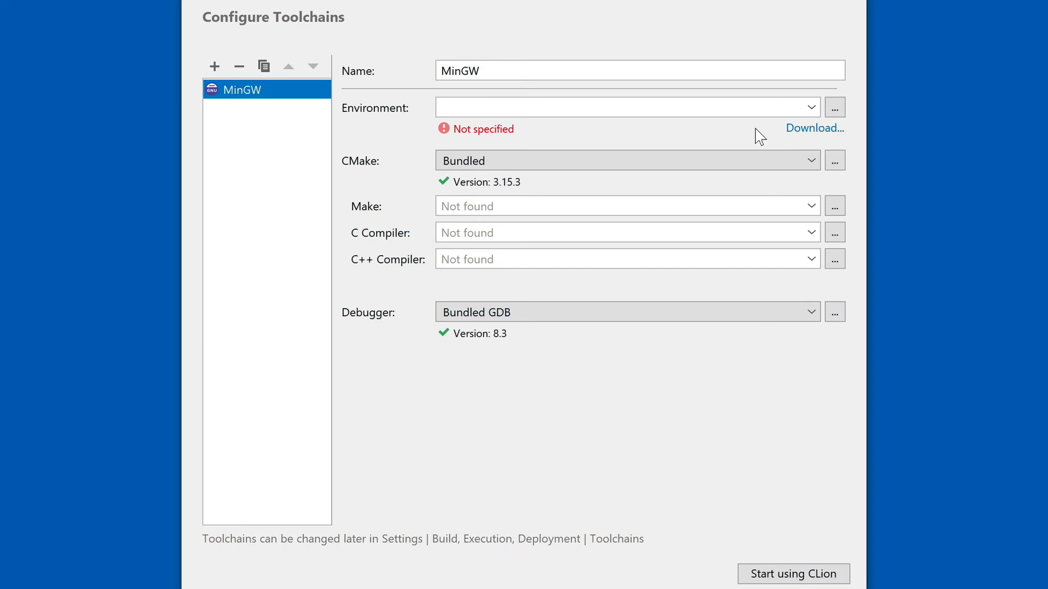
mouse_move(866, 112)
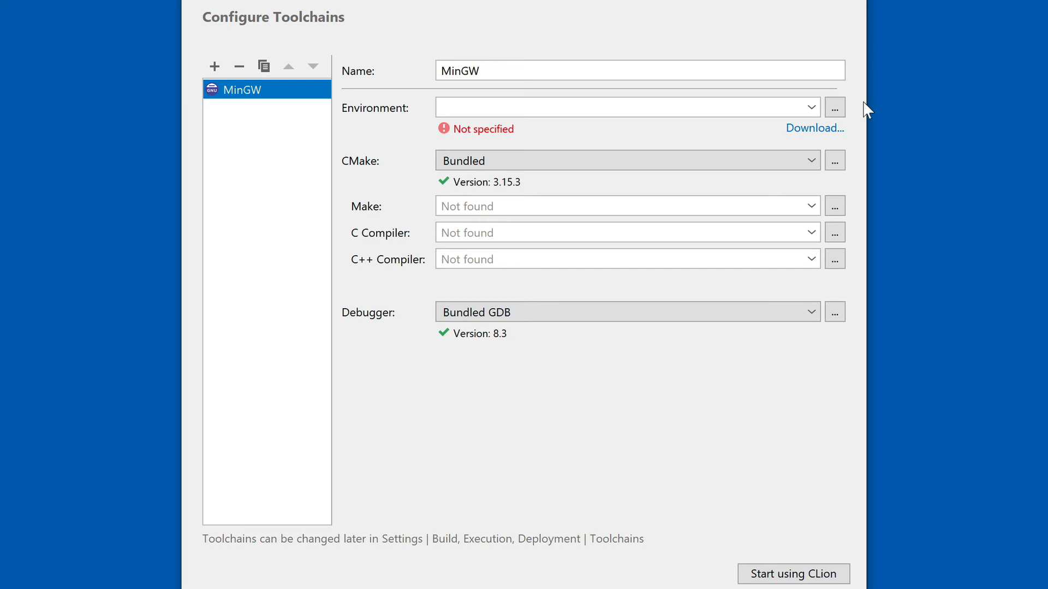
mouse_move(834, 107)
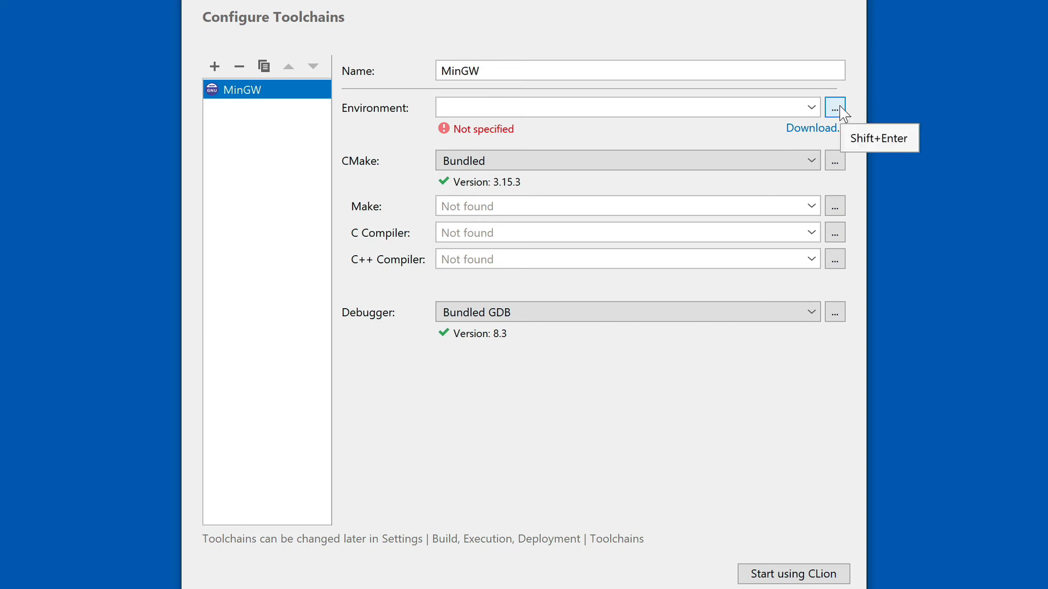
Set the MinGW home to C:\Qt\5.14.1\mingw73_64.
left_click(834, 107)
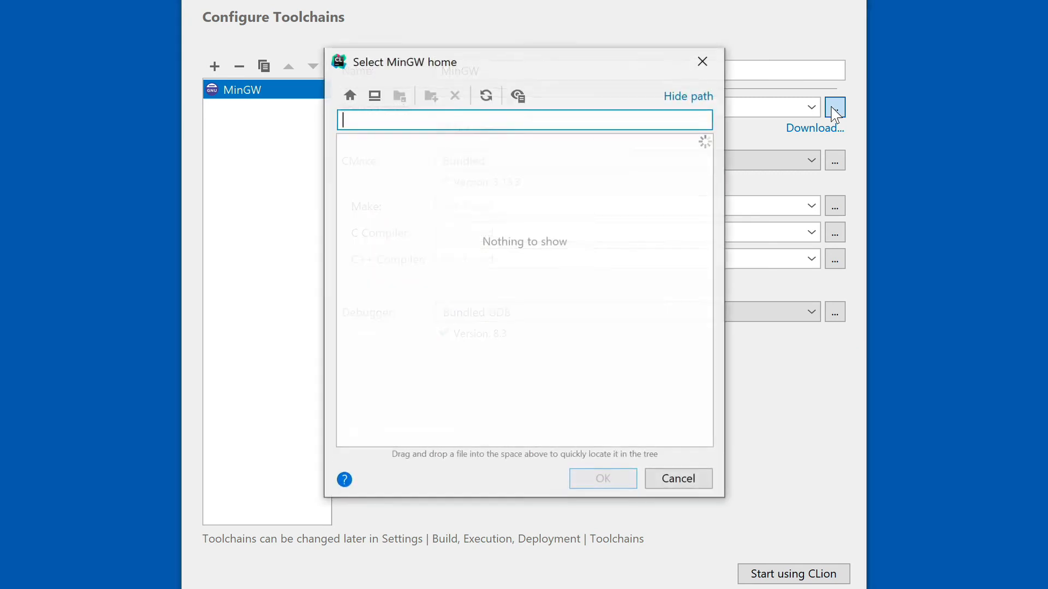
left_click(349, 95)
type("C:\\Qt")
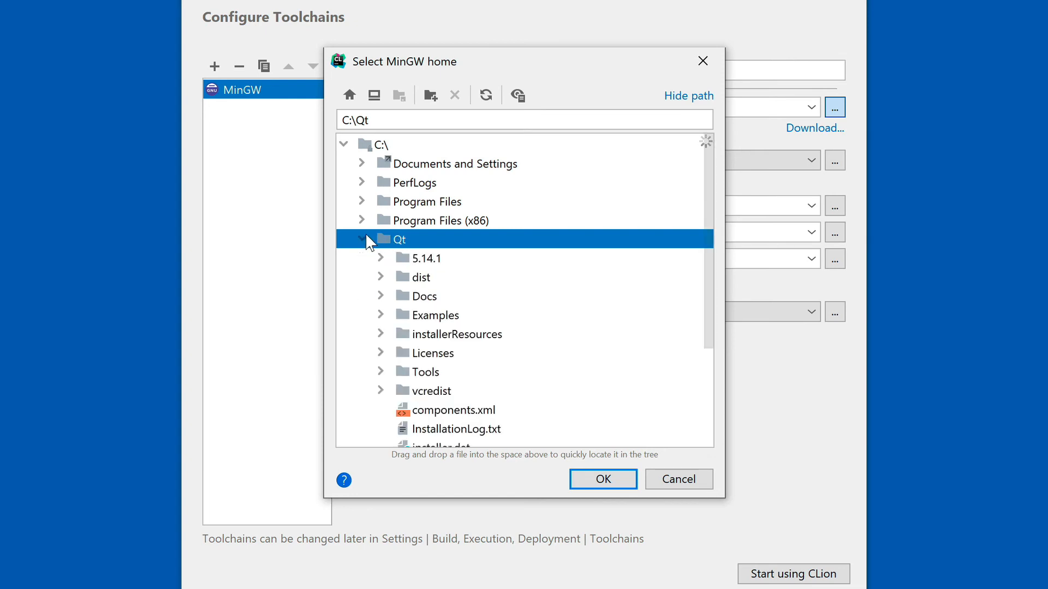
left_click(380, 258)
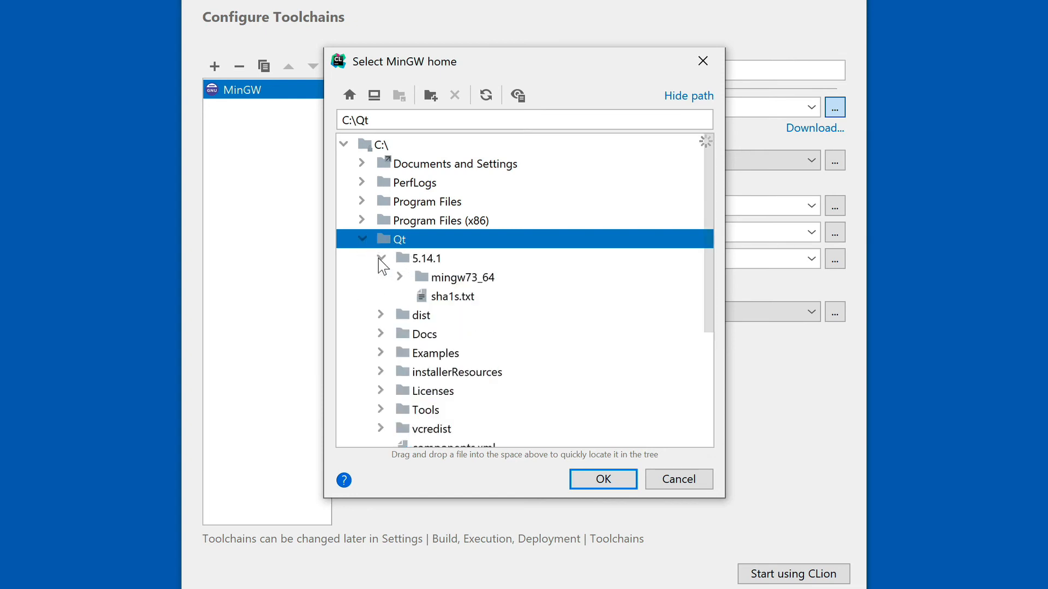
left_click(399, 276)
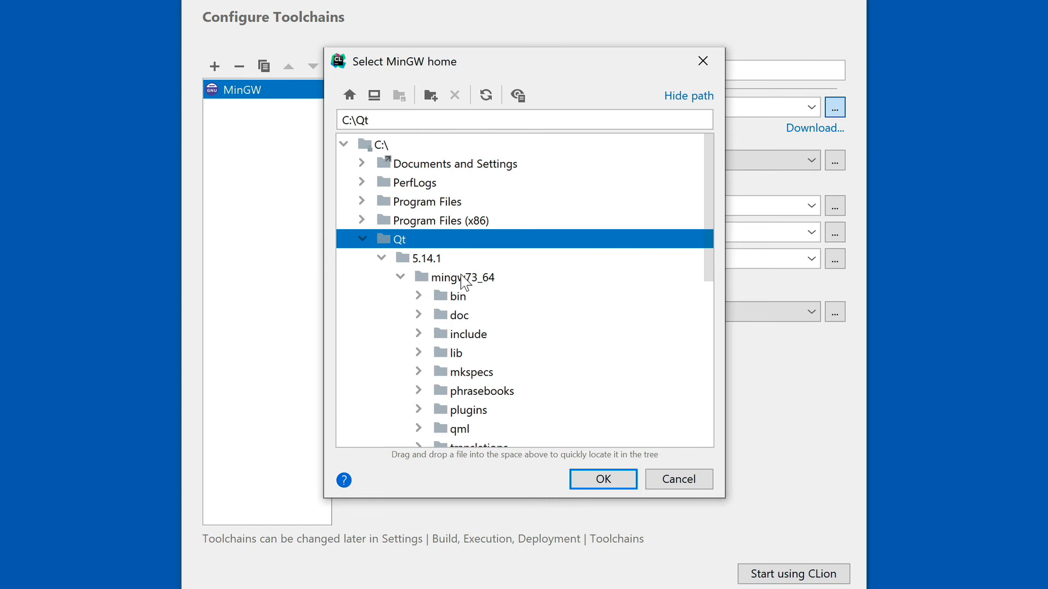
left_click(469, 277)
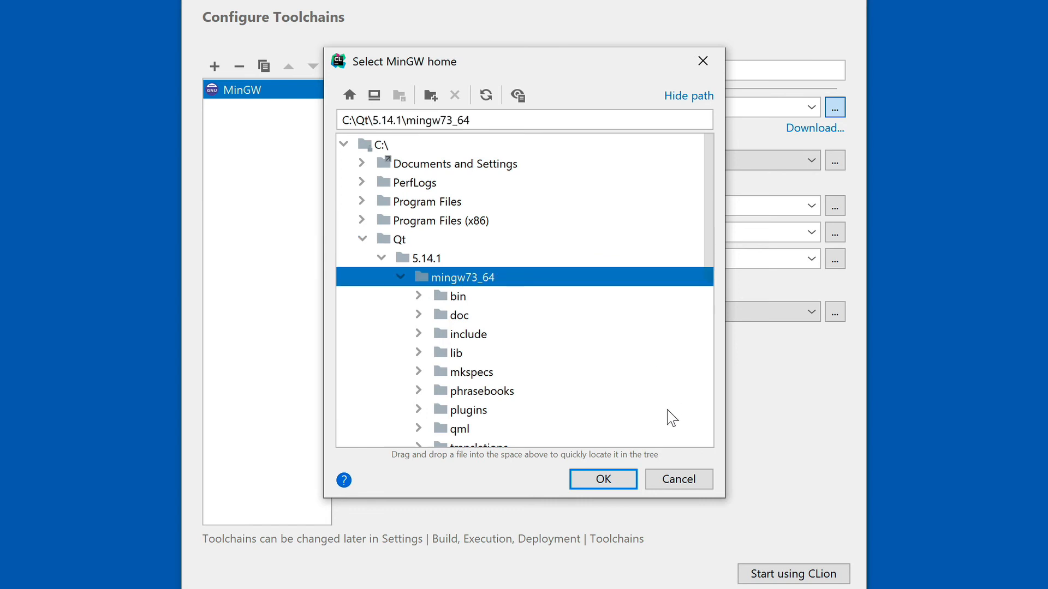
mouse_move(666, 431)
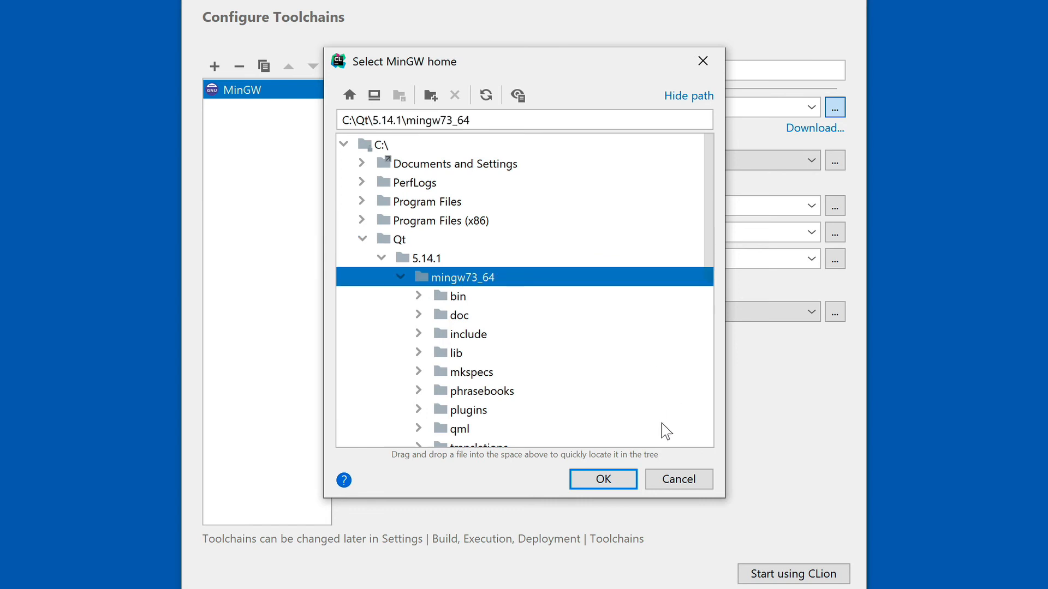
mouse_move(602, 480)
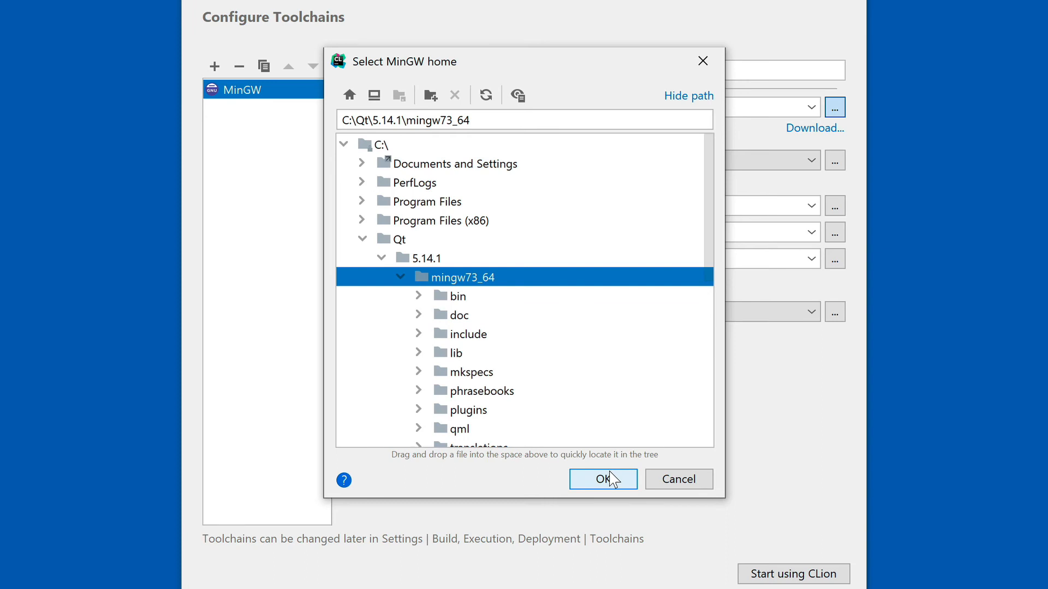
left_click(602, 479)
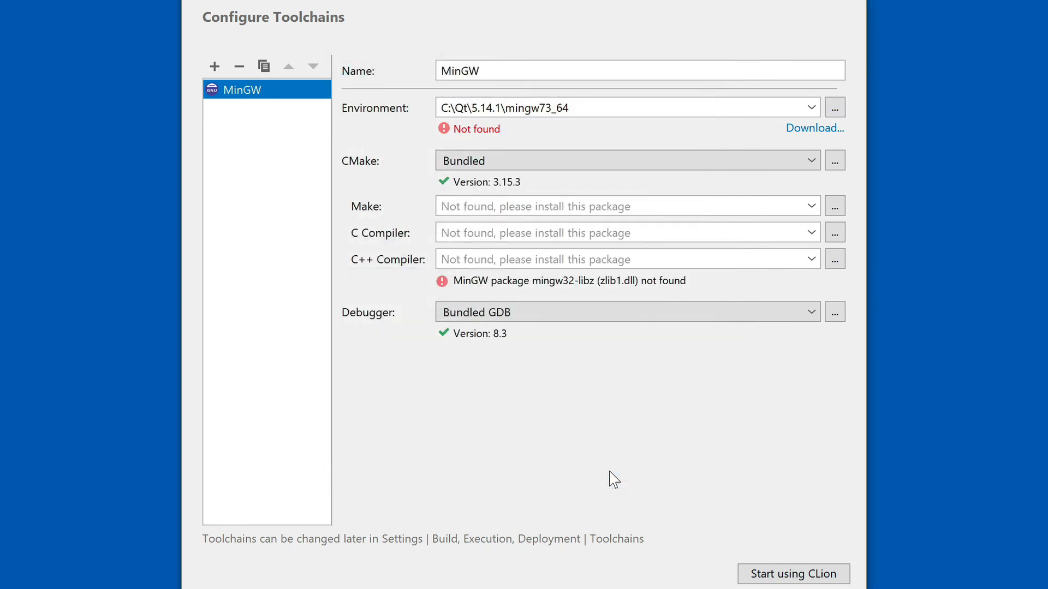
mouse_move(630, 458)
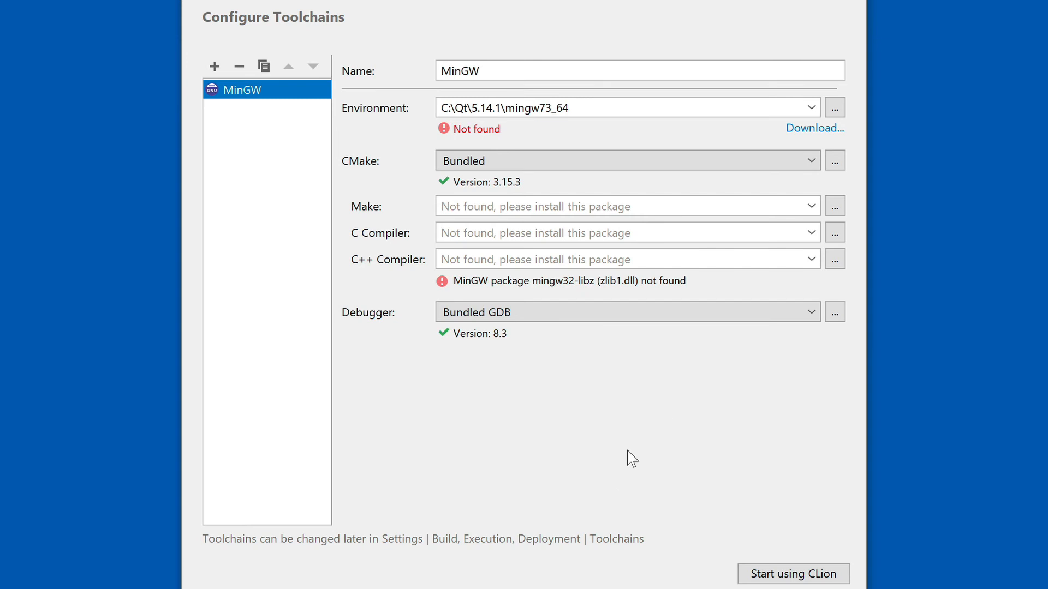
mouse_move(835, 107)
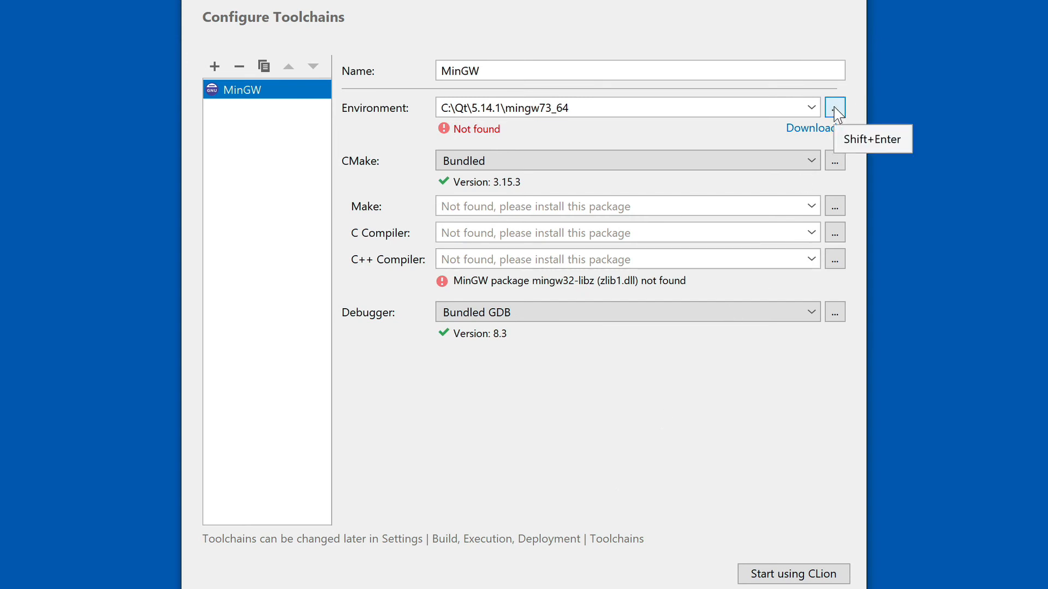
Change the MinGW home to C:\Qt\Tools\mingw730_64, detecting gcc, g++ and GDB 8.1.
left_click(835, 106)
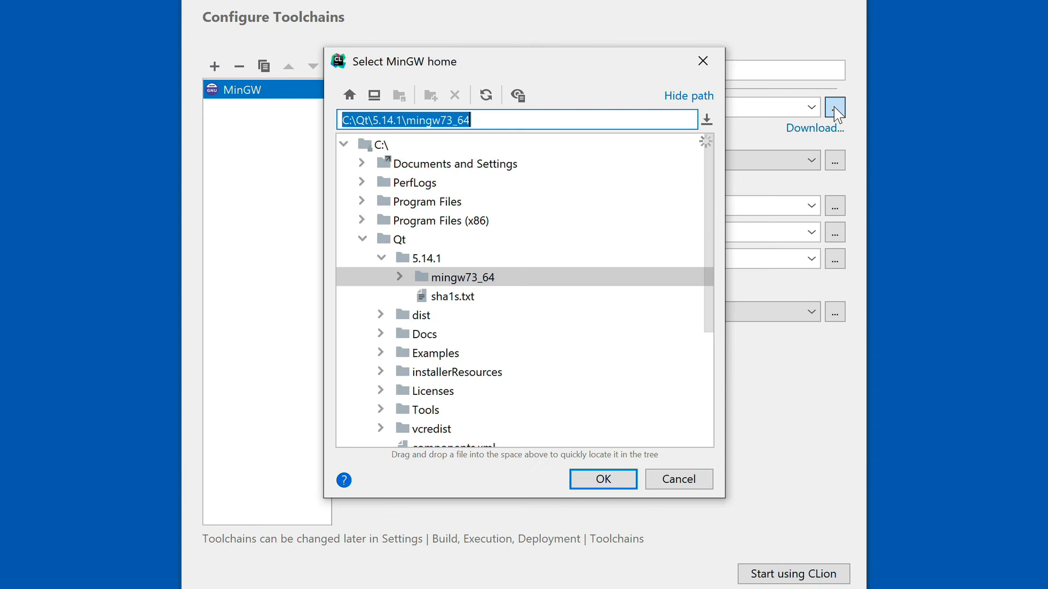
mouse_move(365, 243)
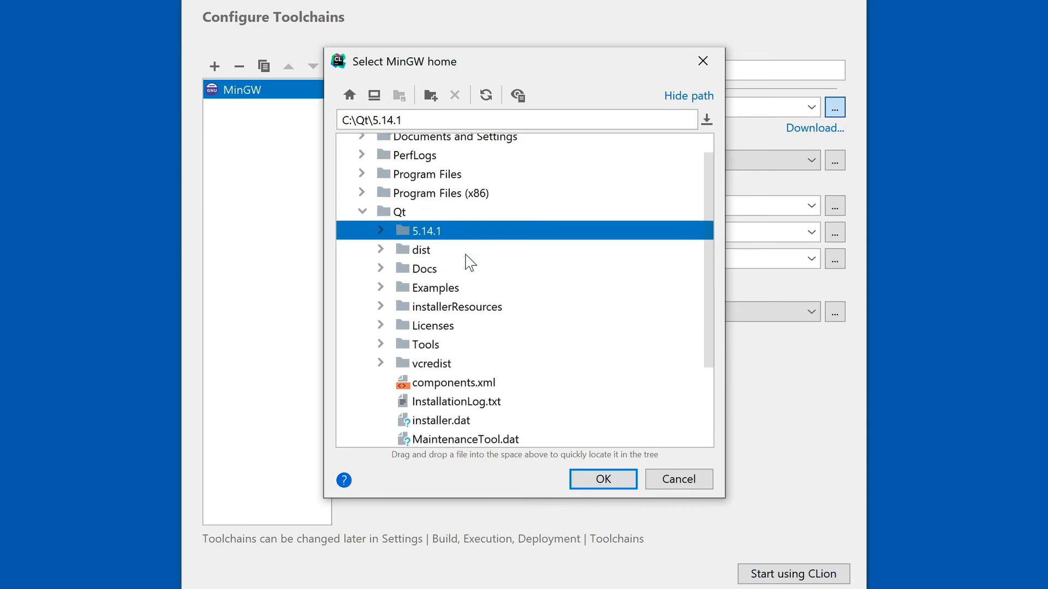
scroll("down", 3)
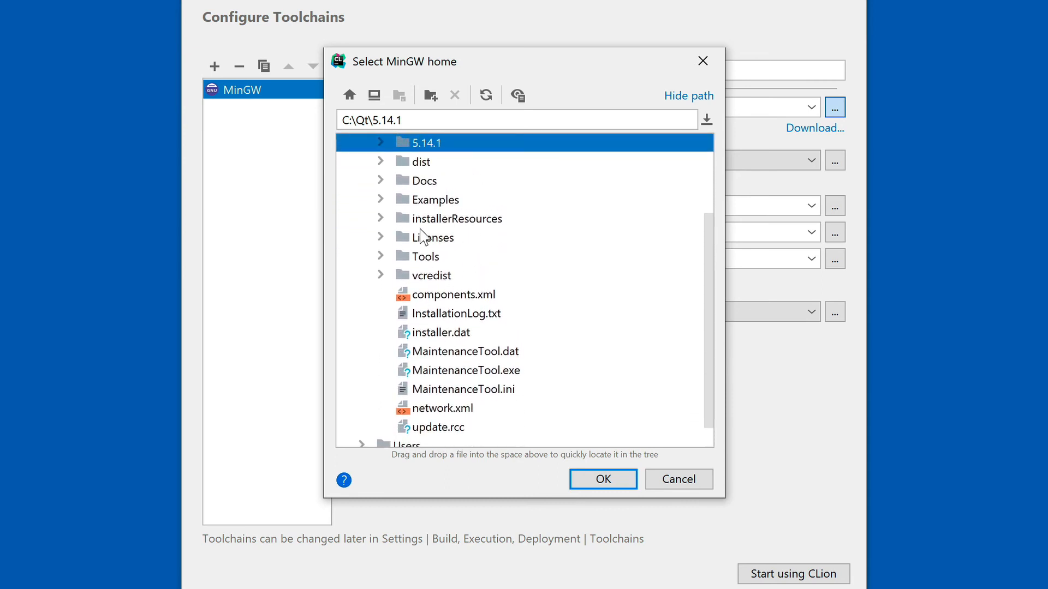
left_click(380, 256)
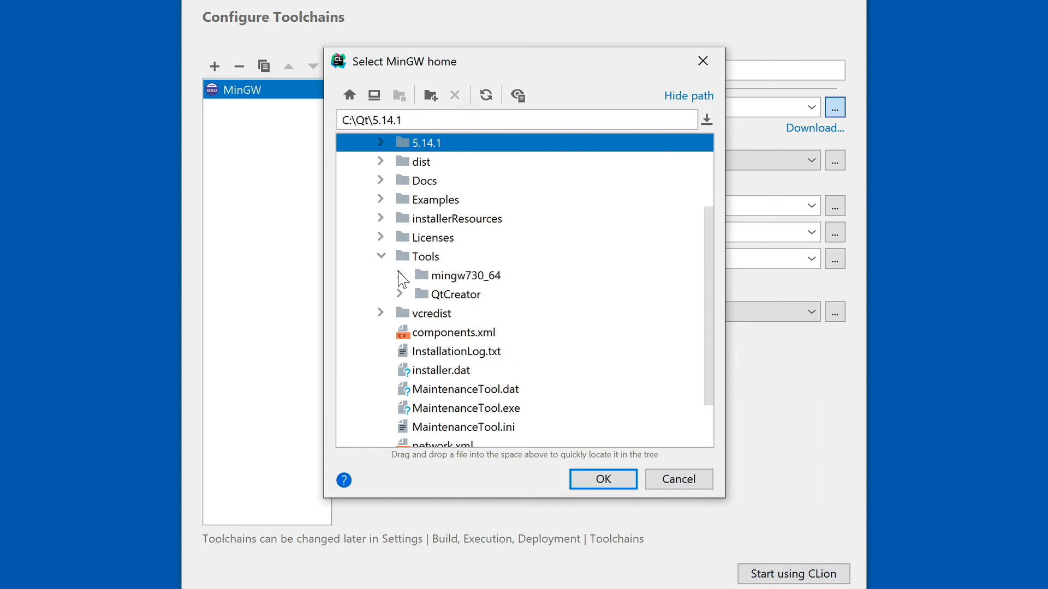
left_click(467, 274)
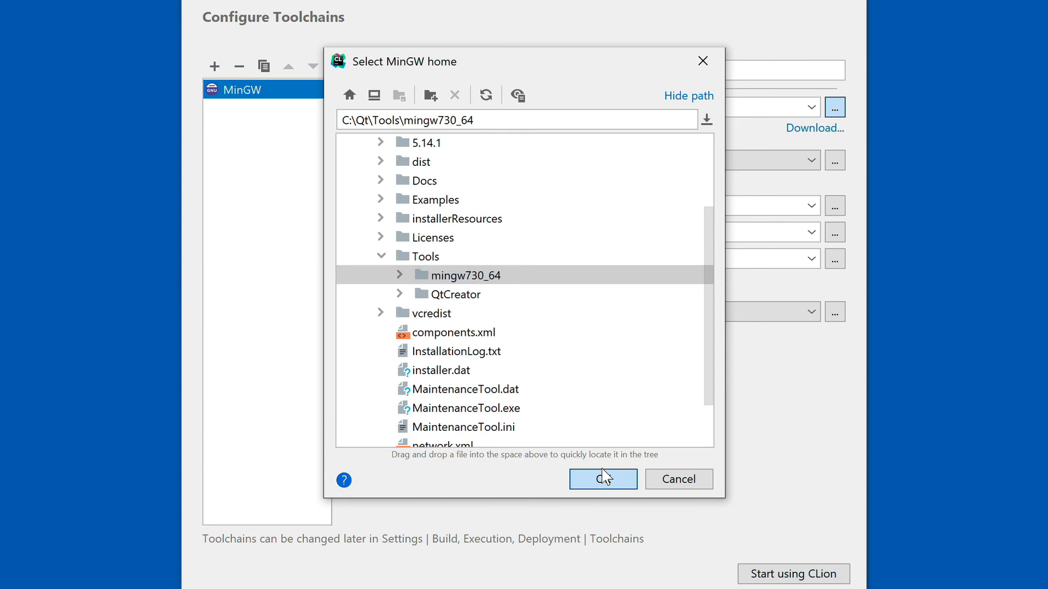
left_click(602, 479)
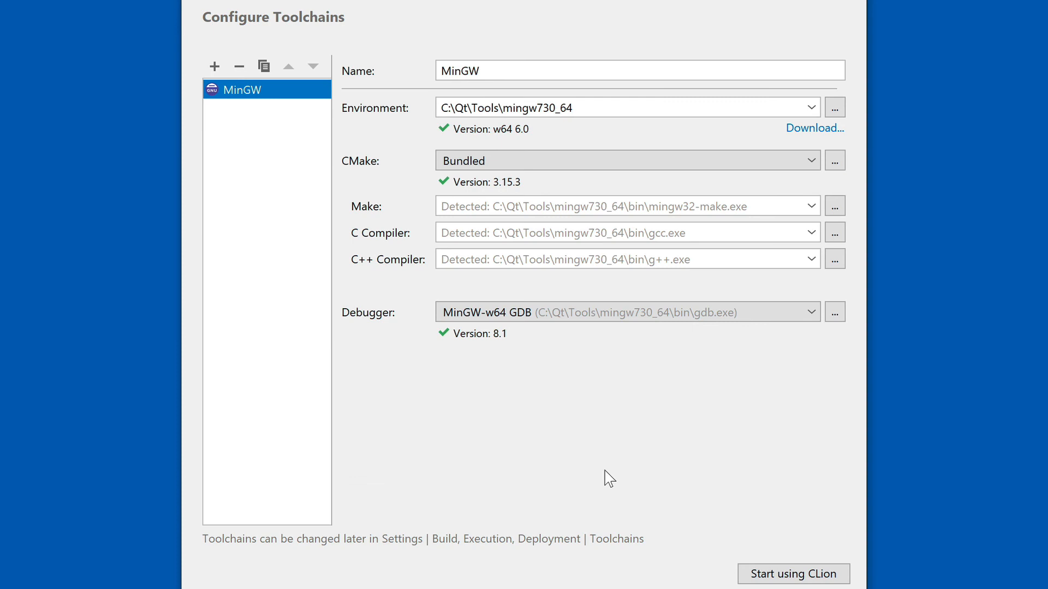
mouse_move(683, 500)
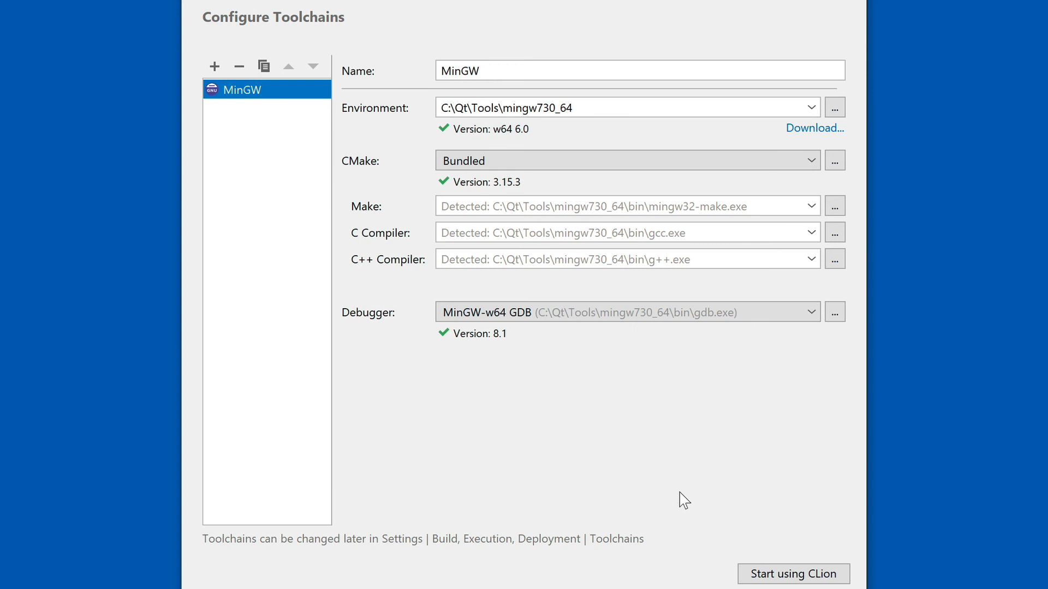
mouse_move(776, 519)
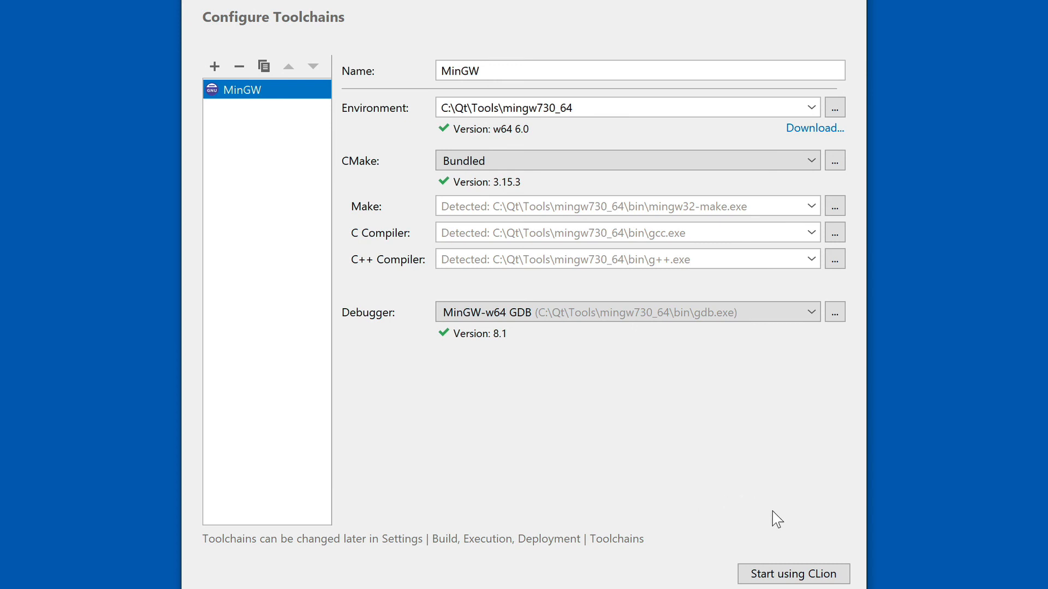
mouse_move(783, 569)
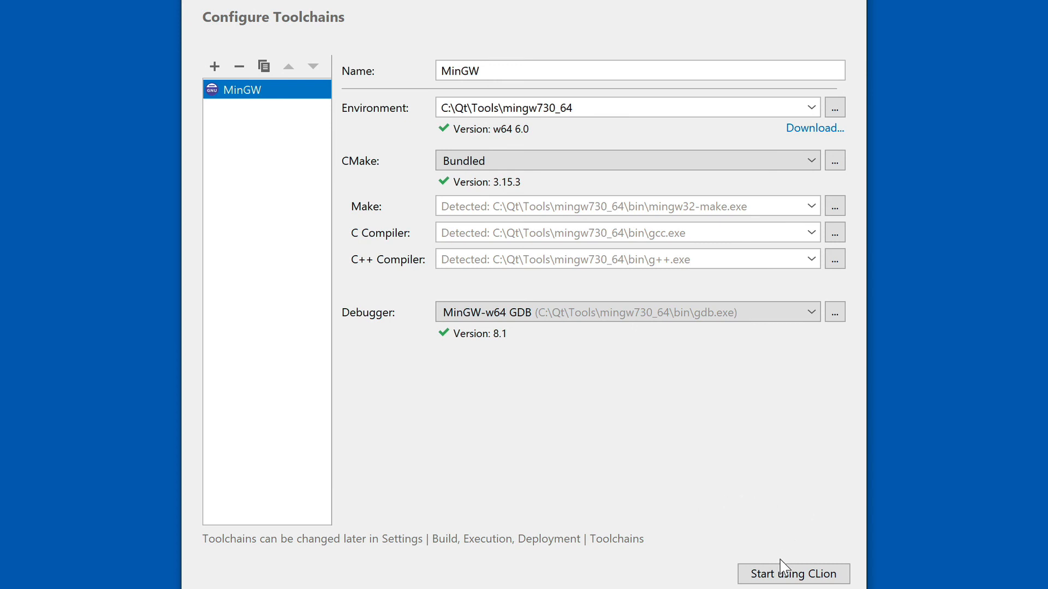
mouse_move(790, 521)
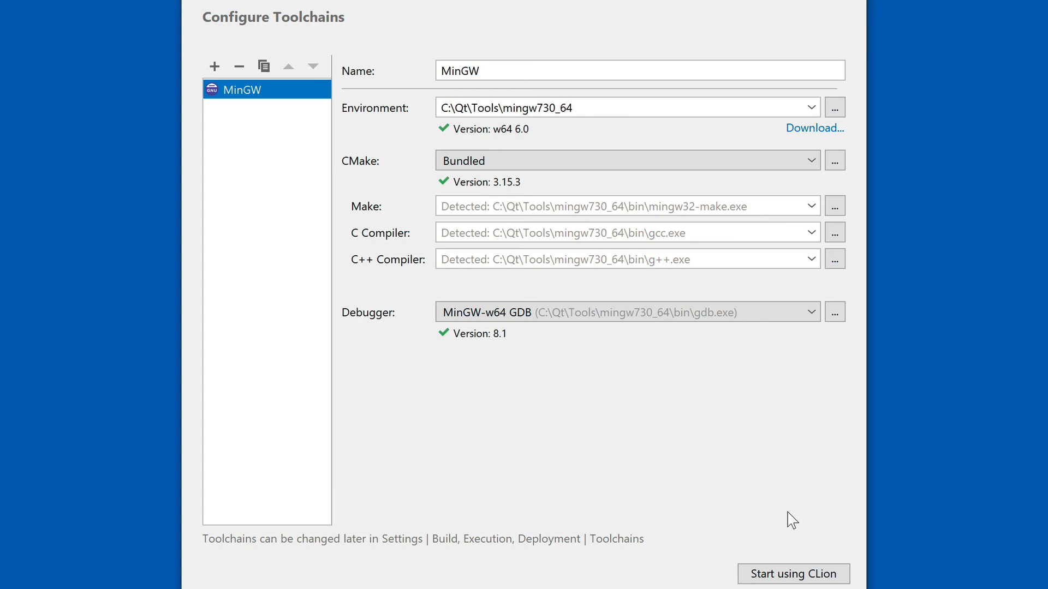
Confirm the detected MinGW Make, C/C++ compilers and GDB, then start using CLion.
left_click(792, 574)
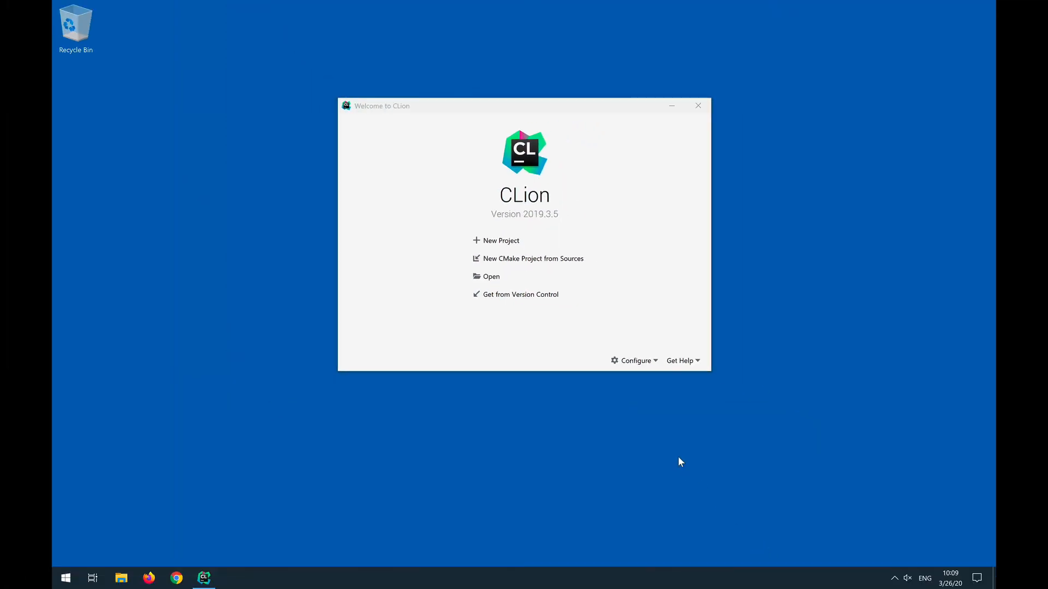